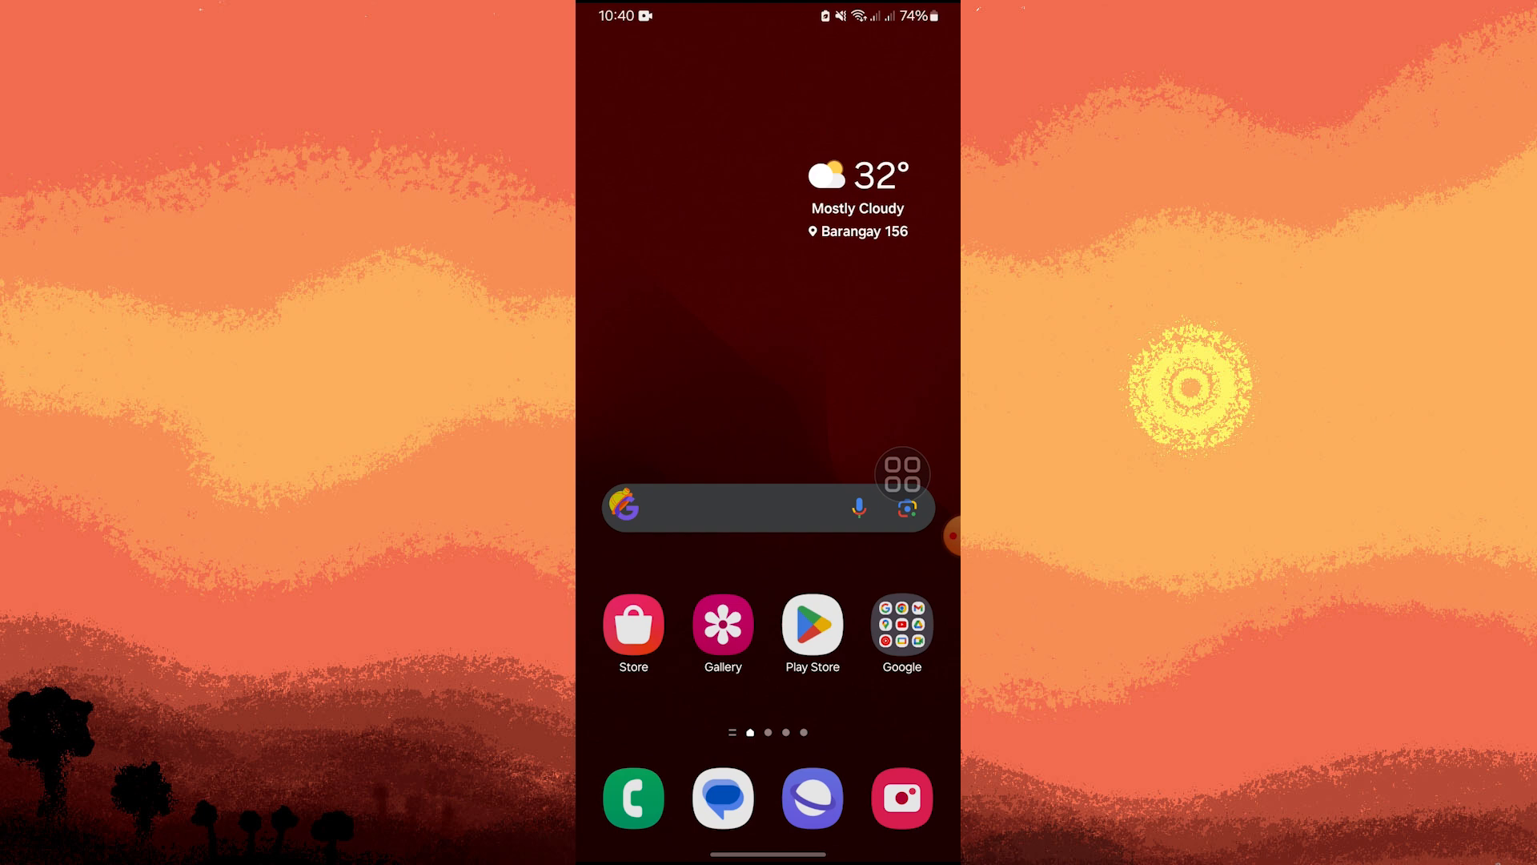
# Step: Swipe through the home screen toward the Play Store search for control center simple
pyautogui.moveTo(902, 474); pyautogui.dragTo(835, 507)
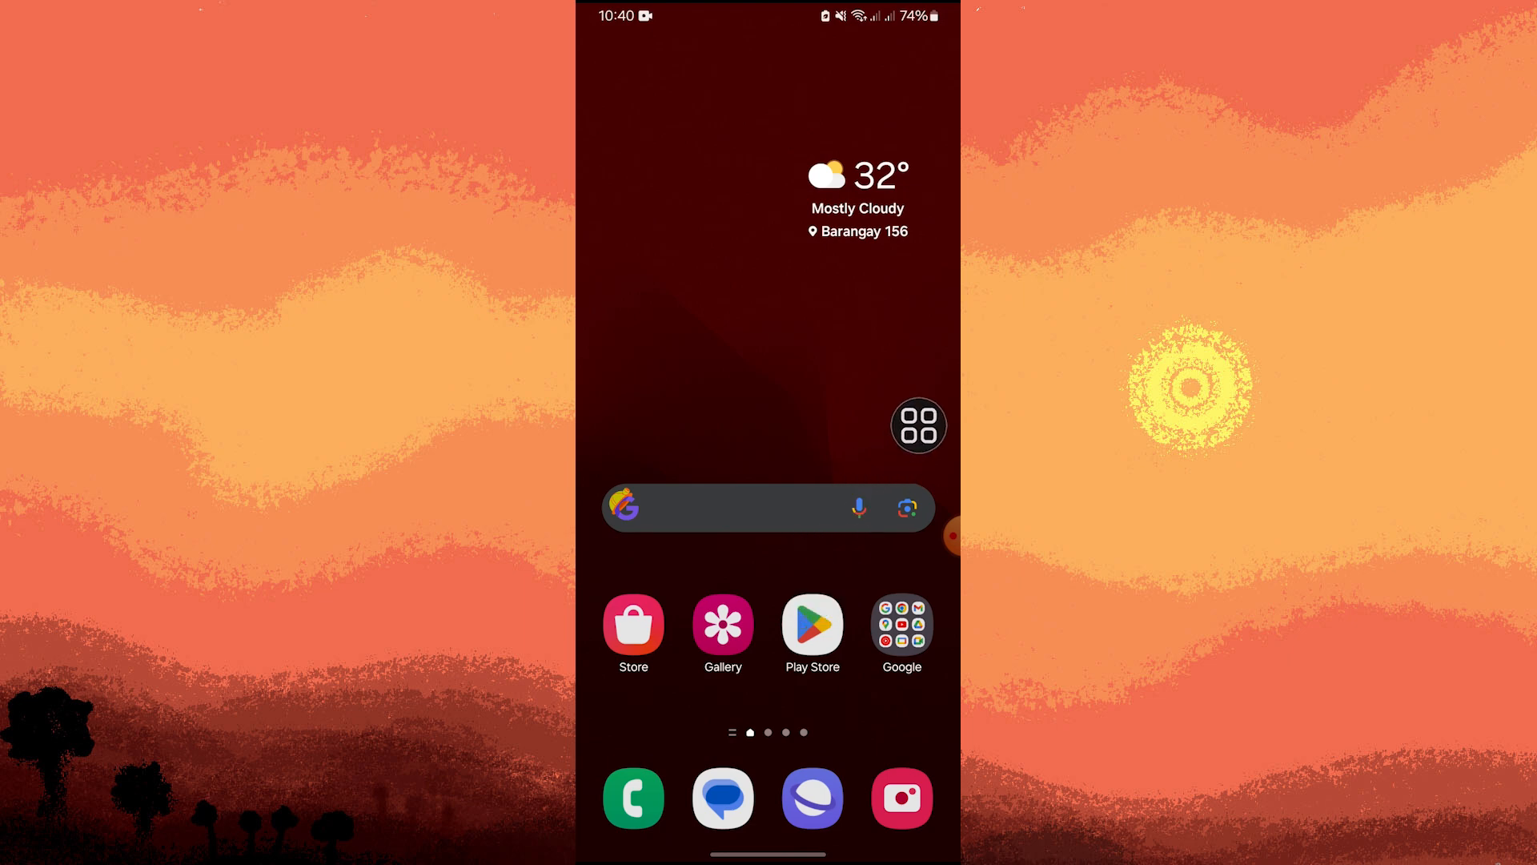
pyautogui.moveTo(919, 426); pyautogui.dragTo(839, 532)
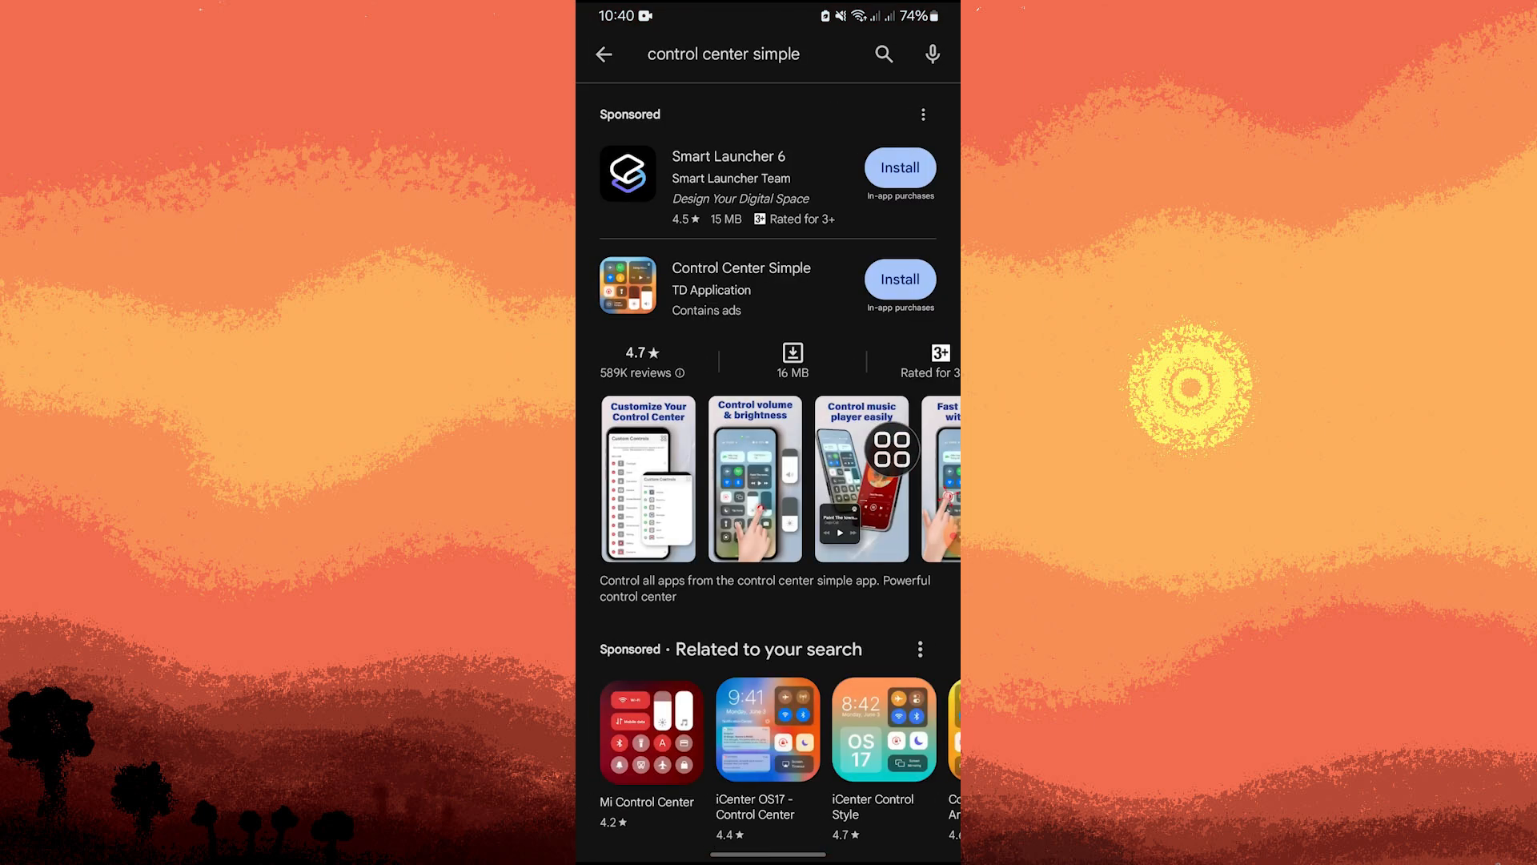
# Step: Search 'cen', pick the center control simple suggestion and open the Control Center Simple page
pyautogui.click(604, 55)
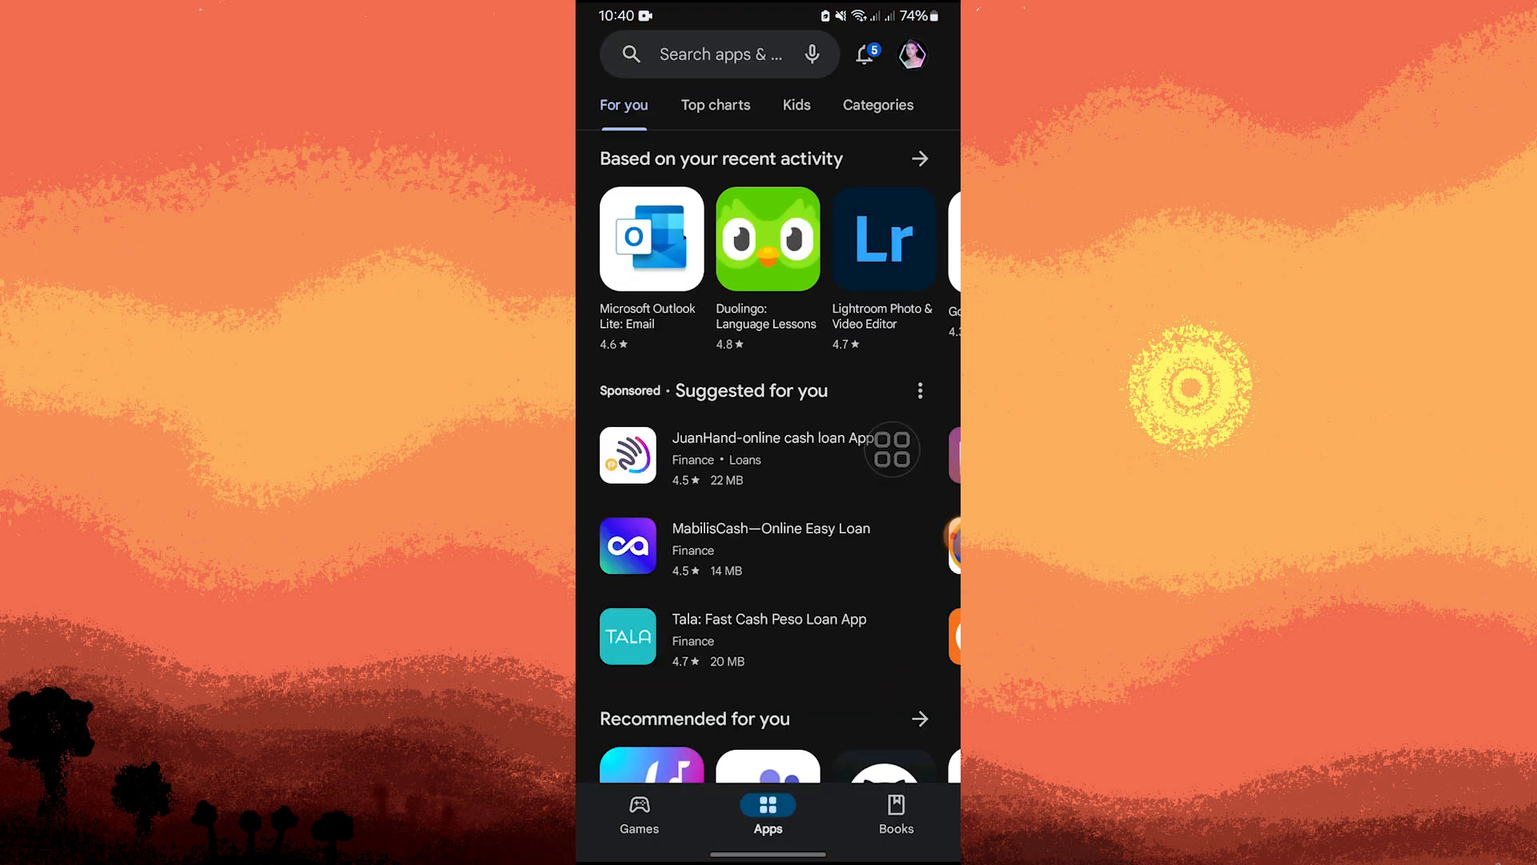
pyautogui.click(719, 55)
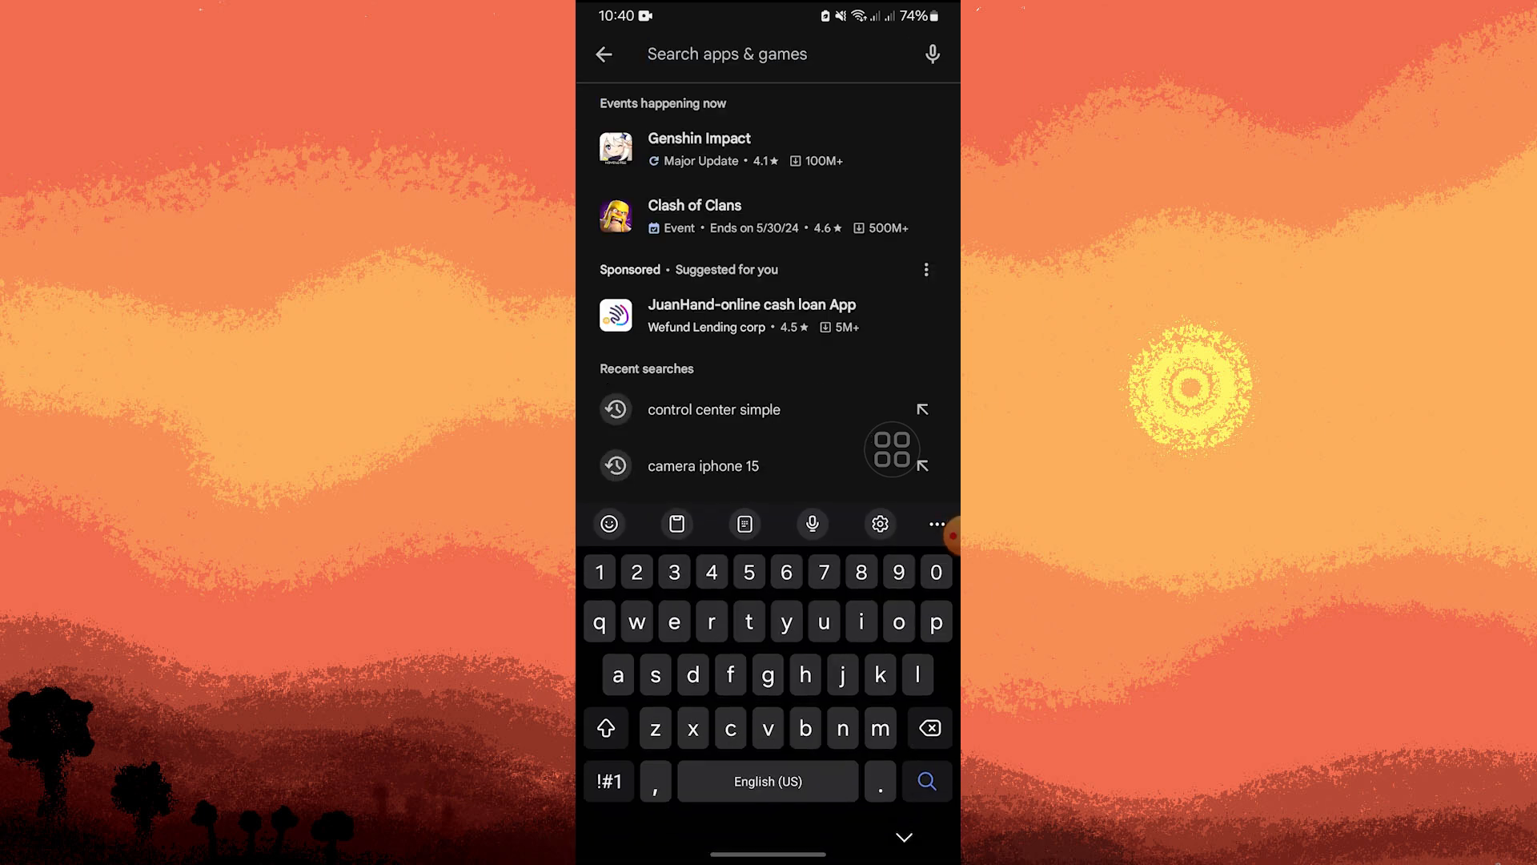
pyautogui.write('cen')
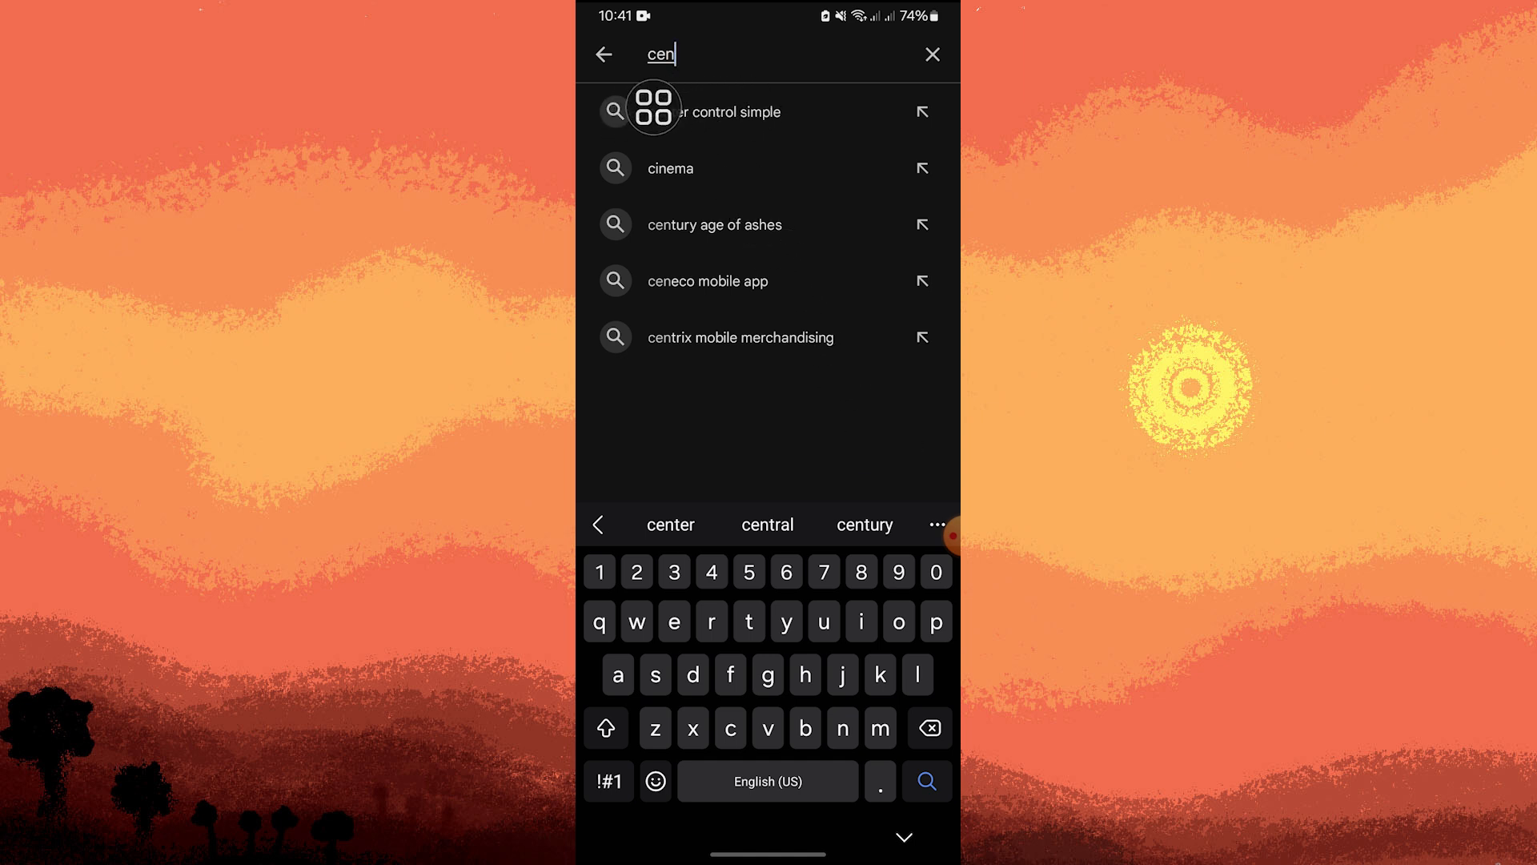
pyautogui.click(731, 110)
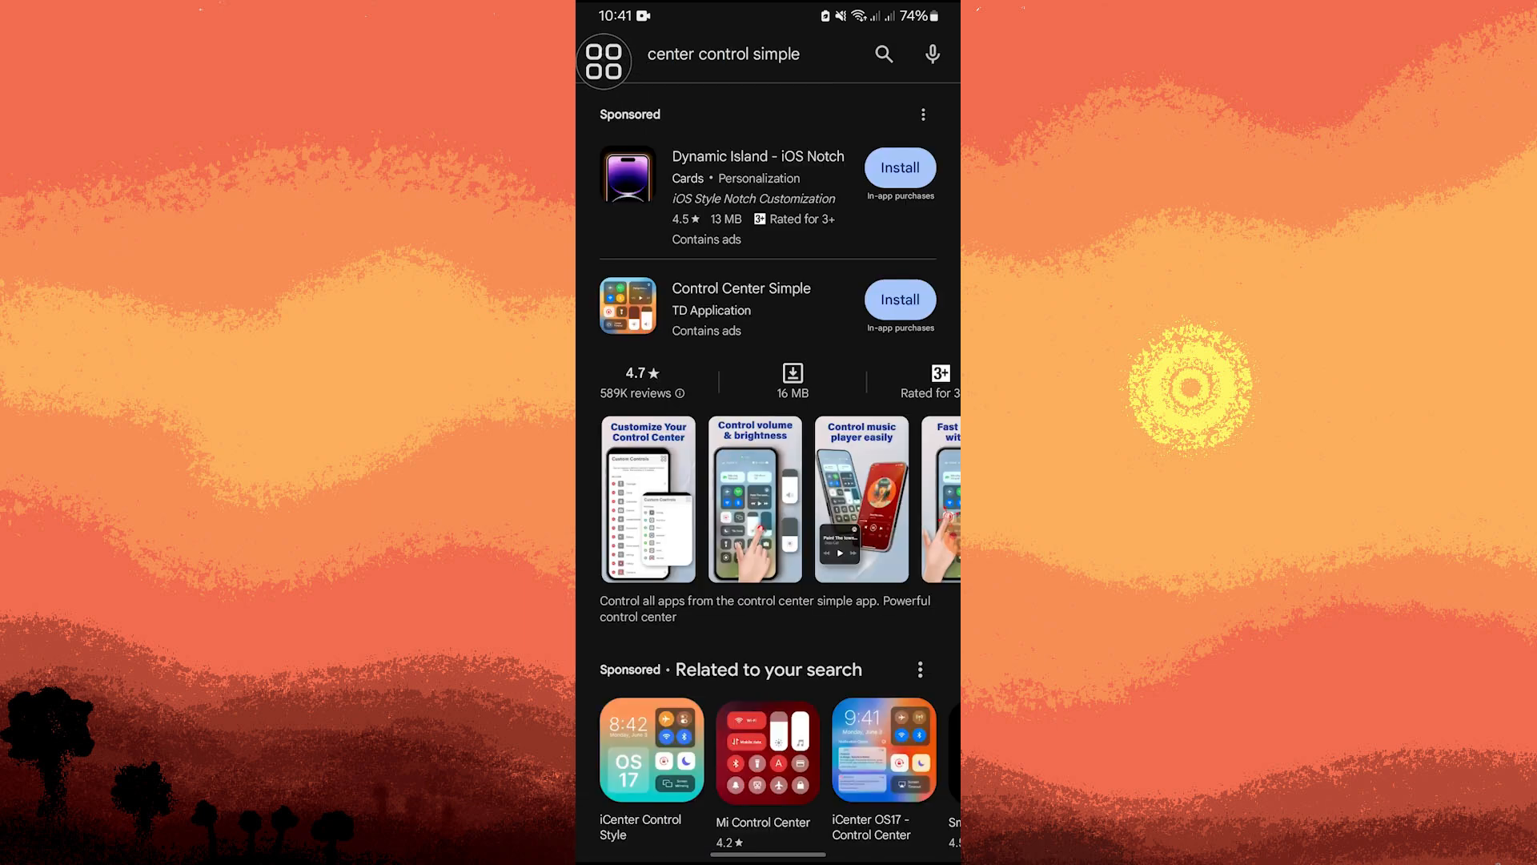
pyautogui.click(604, 54)
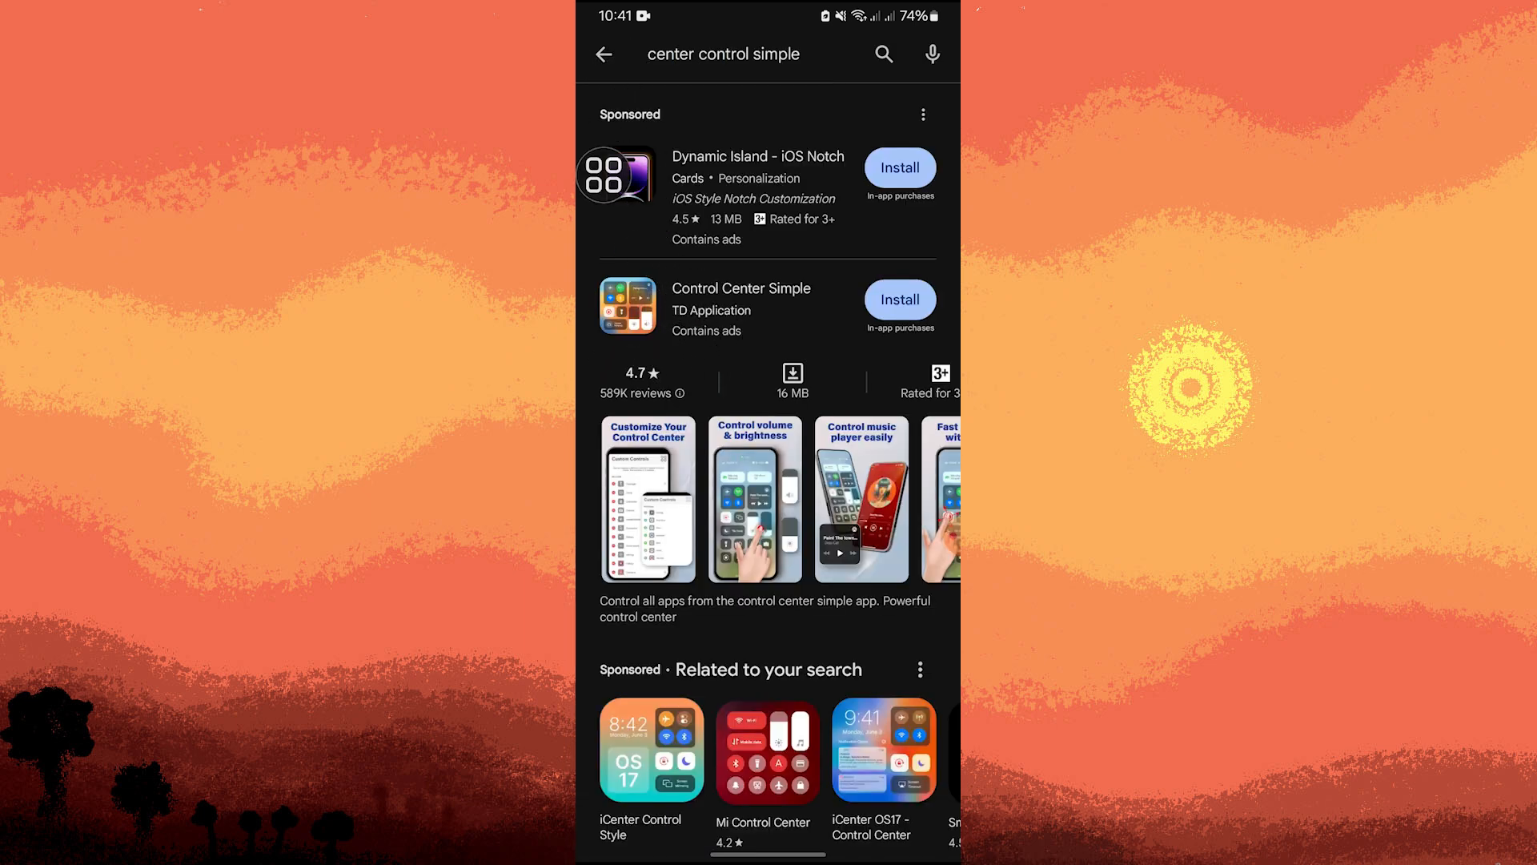
pyautogui.click(741, 299)
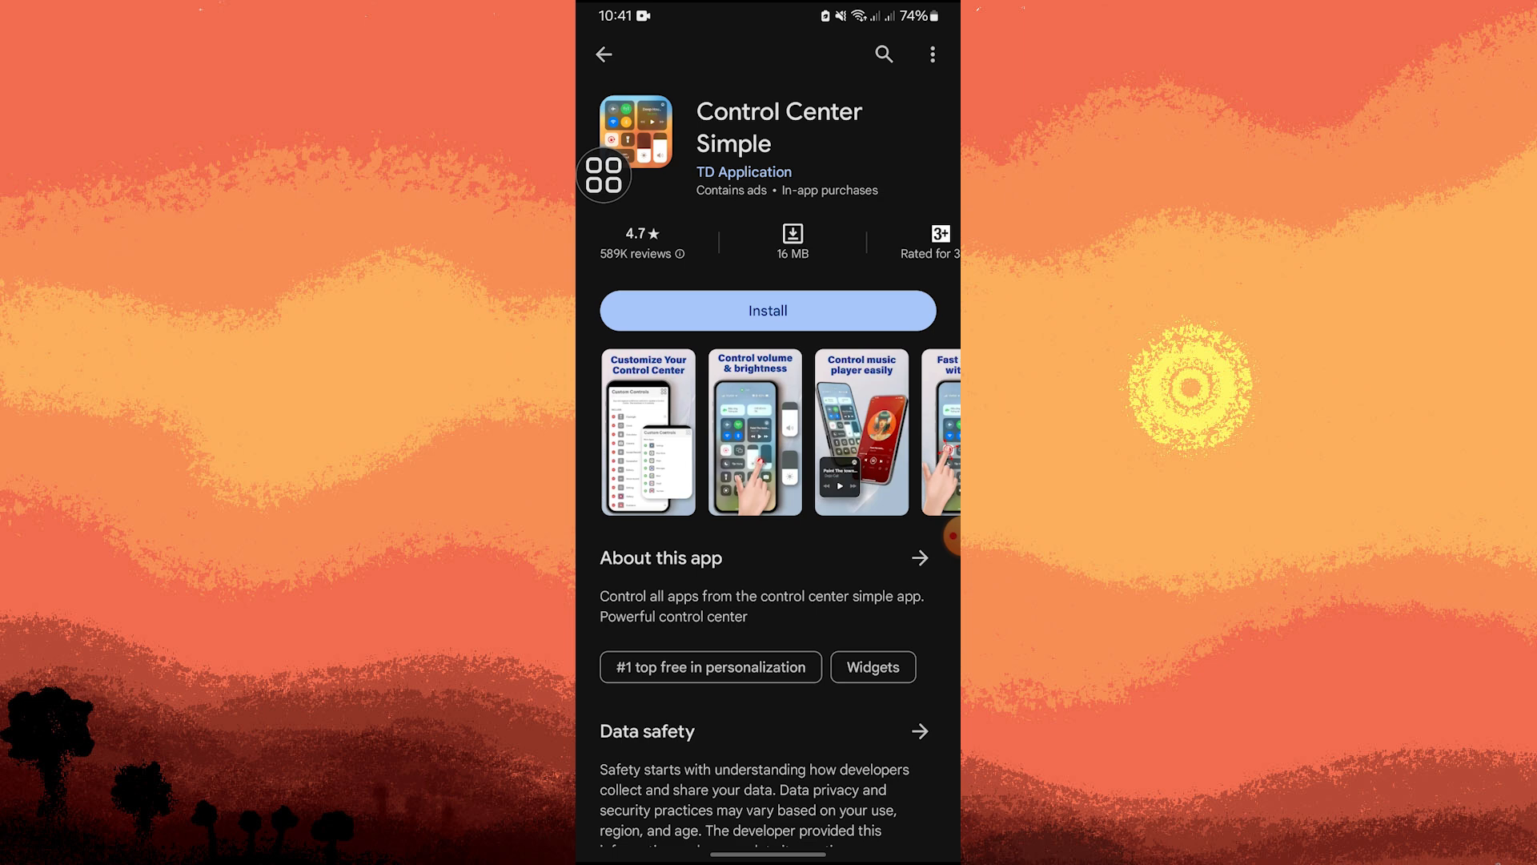
# Step: Install Control Center Simple and launch it once installation finishes
pyautogui.click(767, 310)
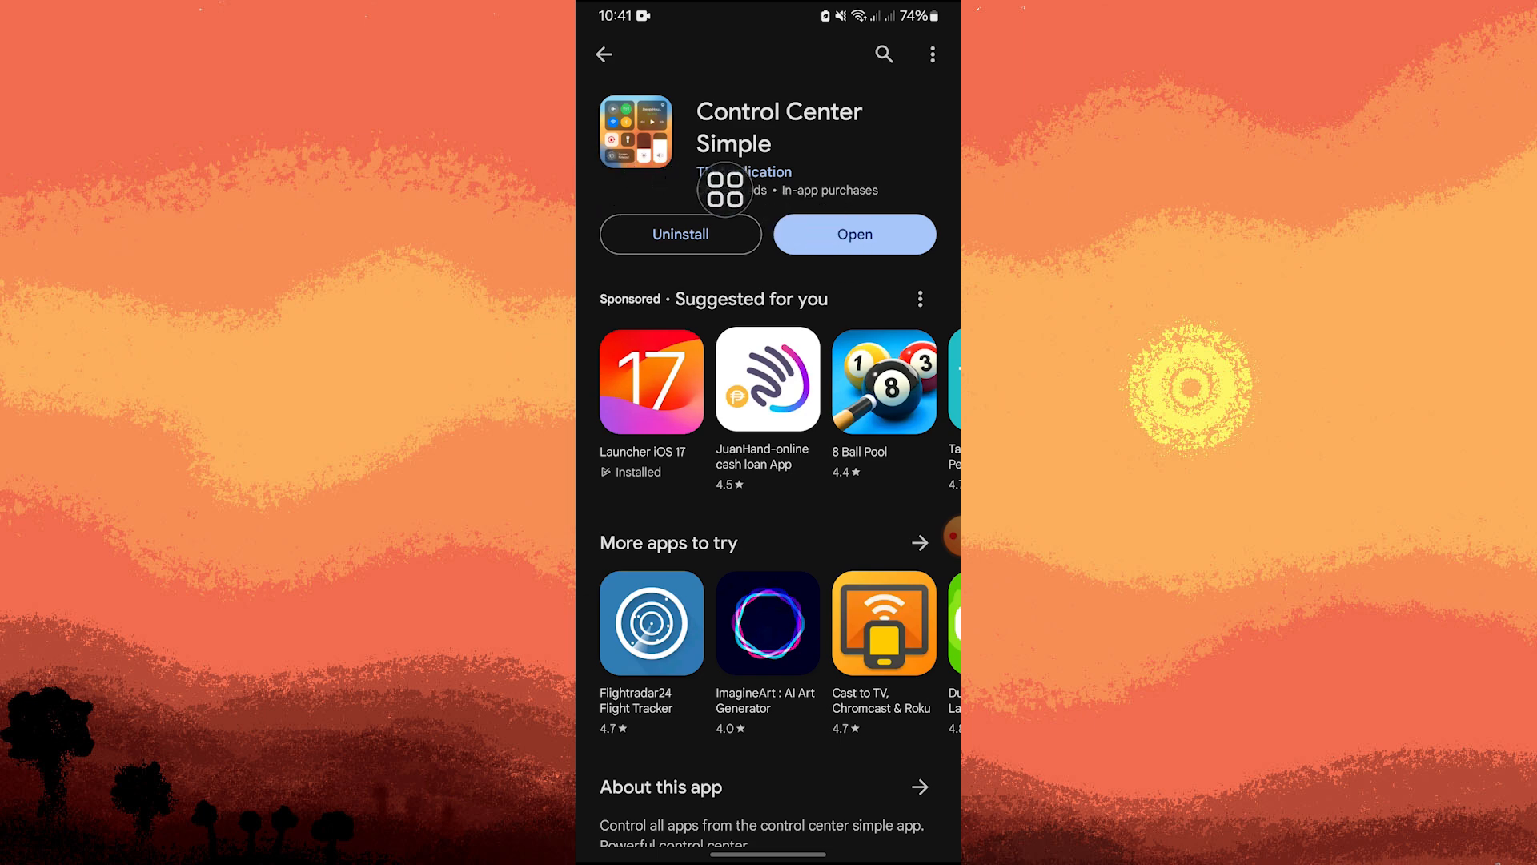
pyautogui.click(854, 234)
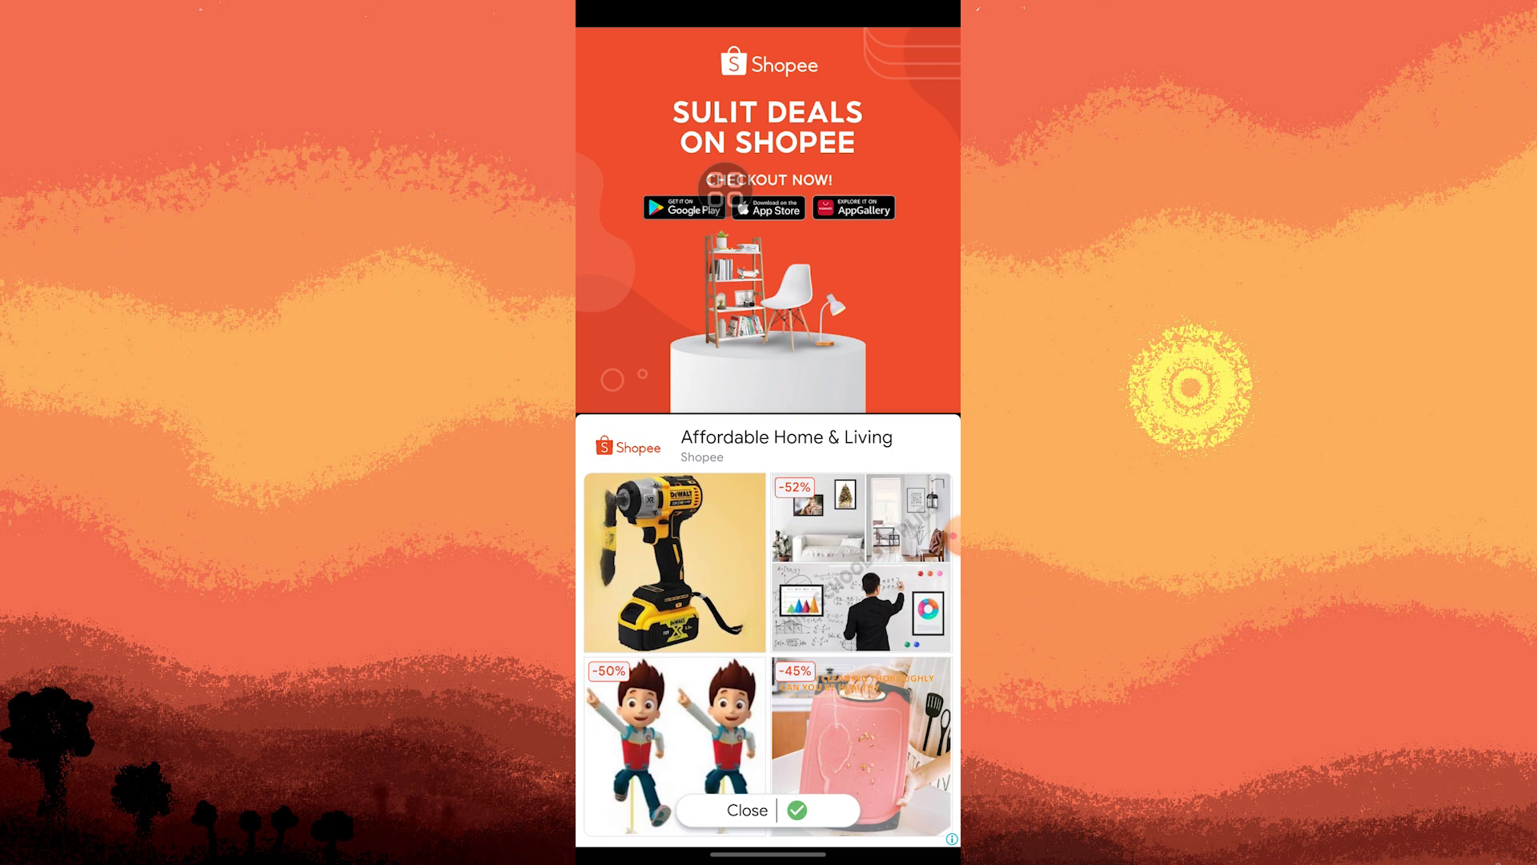
# Step: Dismiss the full-screen ad and advance through the intro slides to the settings list
pyautogui.click(747, 810)
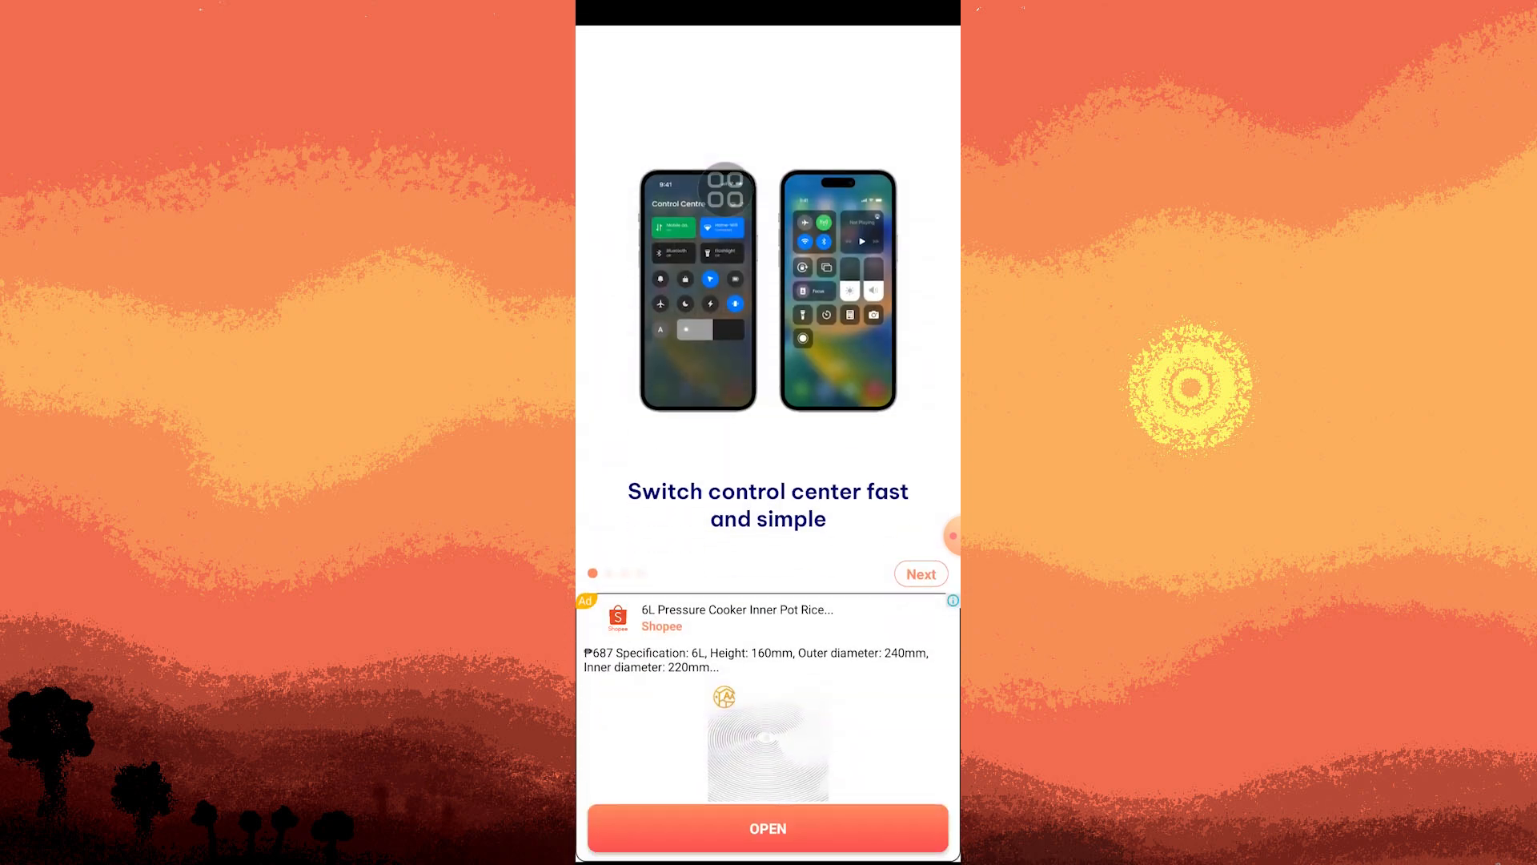
pyautogui.click(919, 573)
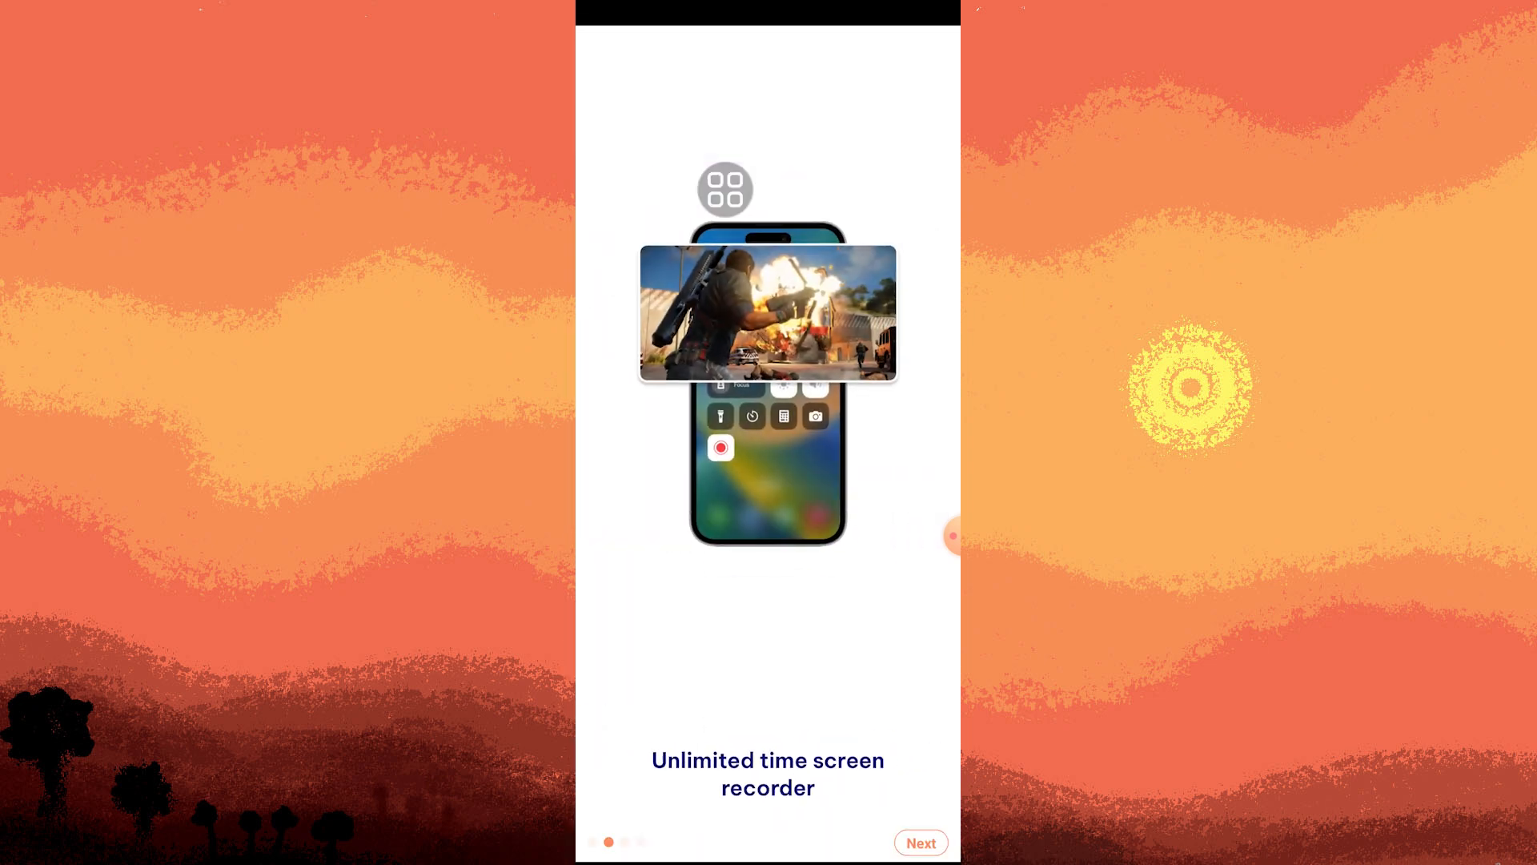
pyautogui.click(919, 842)
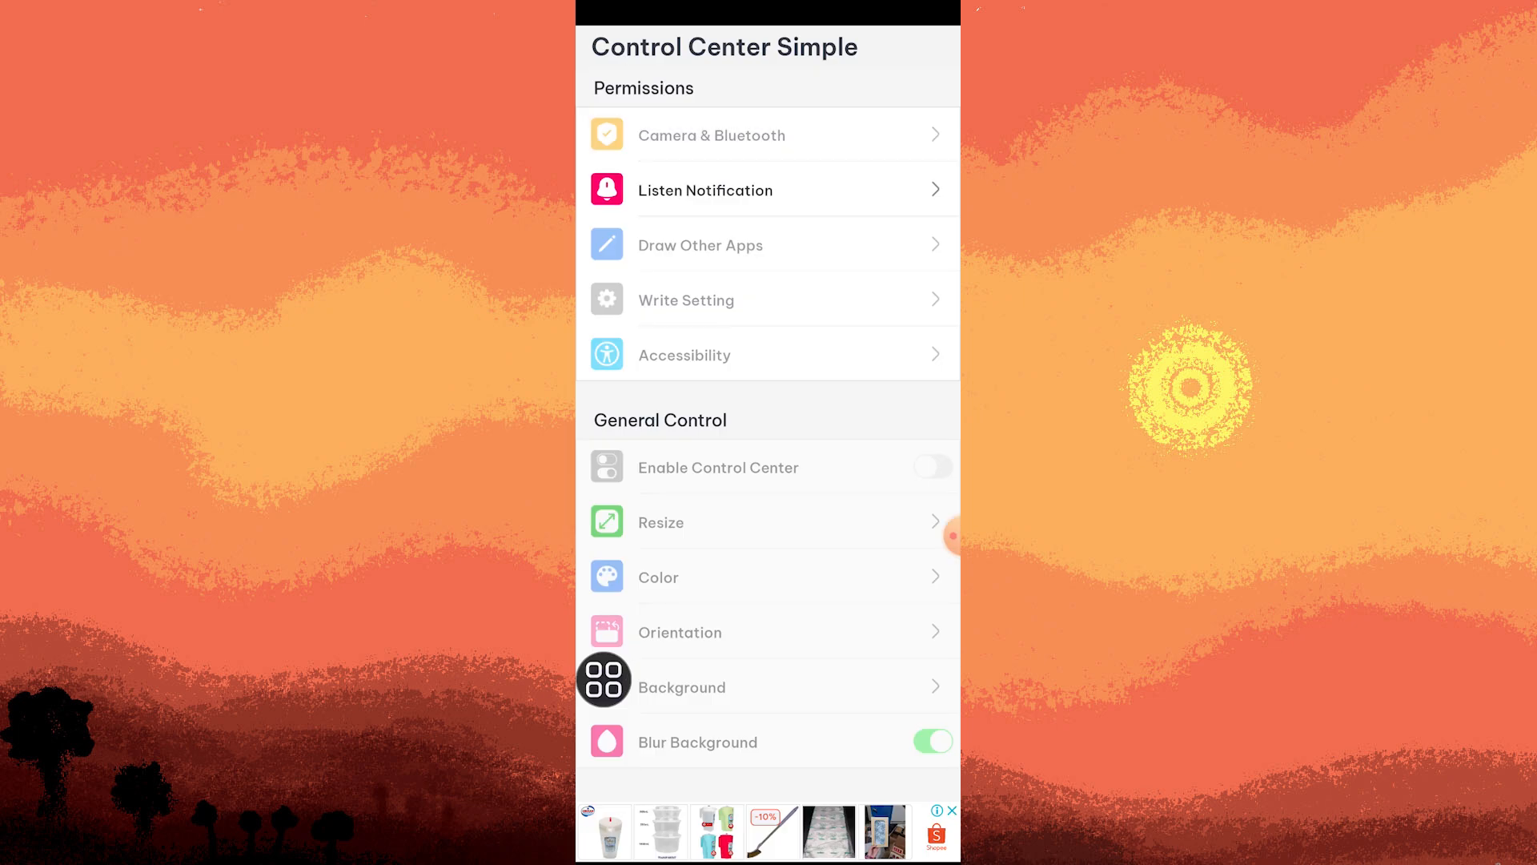
# Step: Allow notification access for Control Center Simple and return to its permission list
pyautogui.click(704, 191)
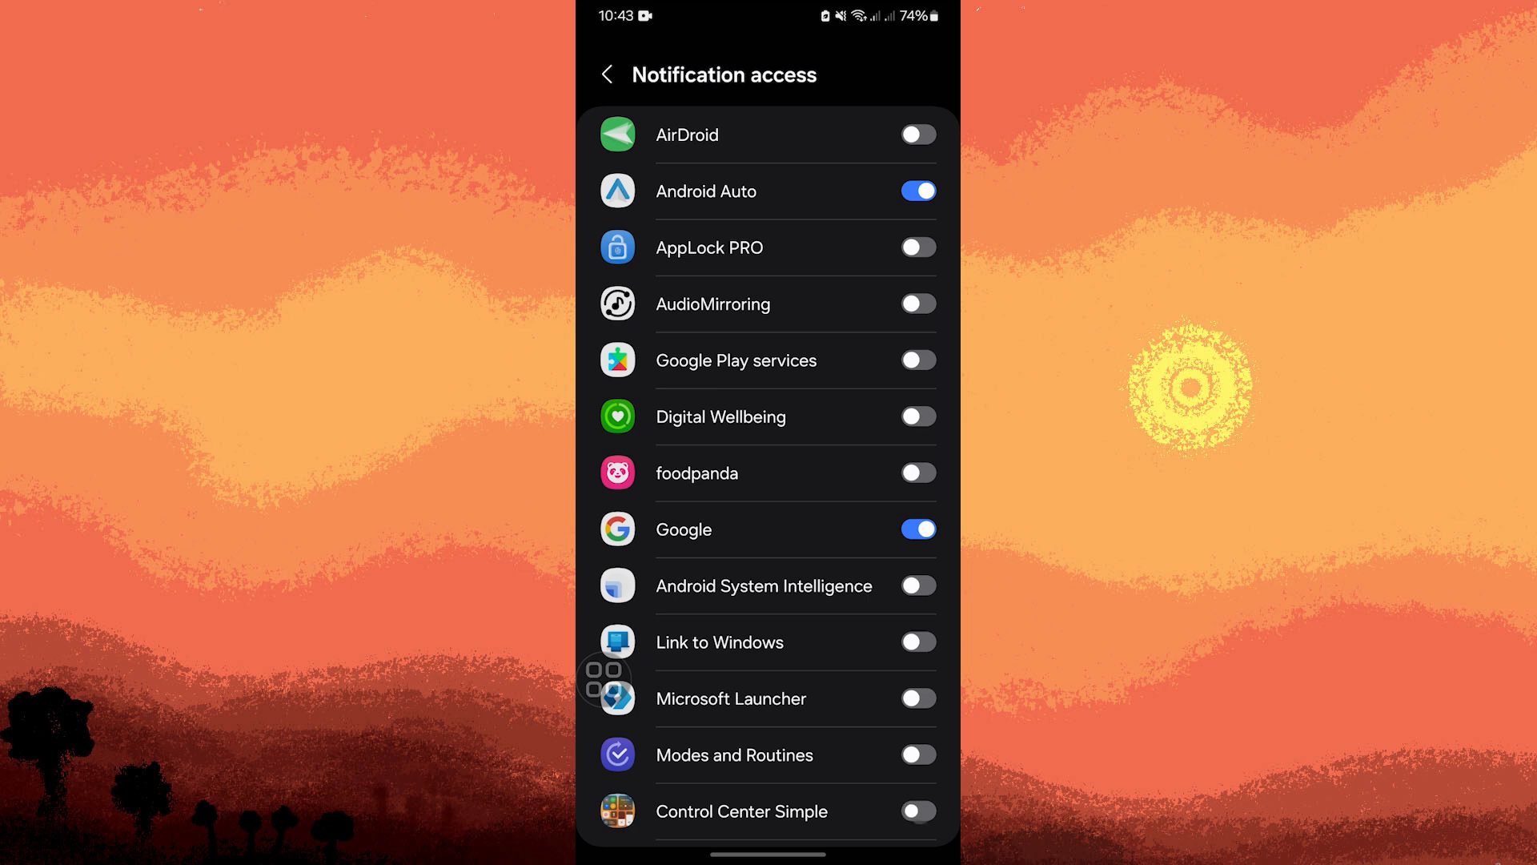
pyautogui.click(916, 810)
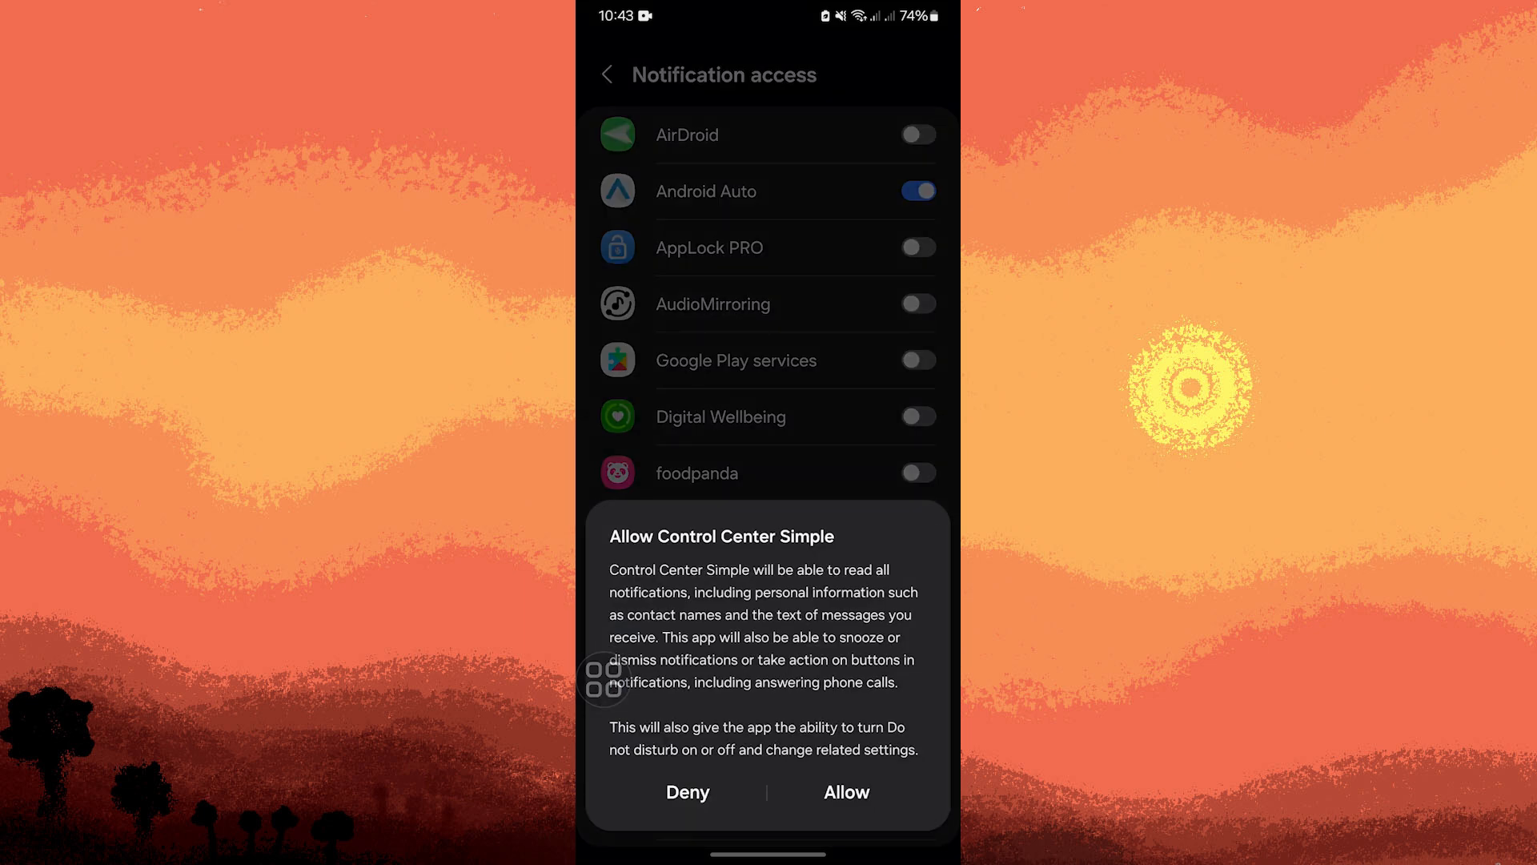
pyautogui.click(844, 793)
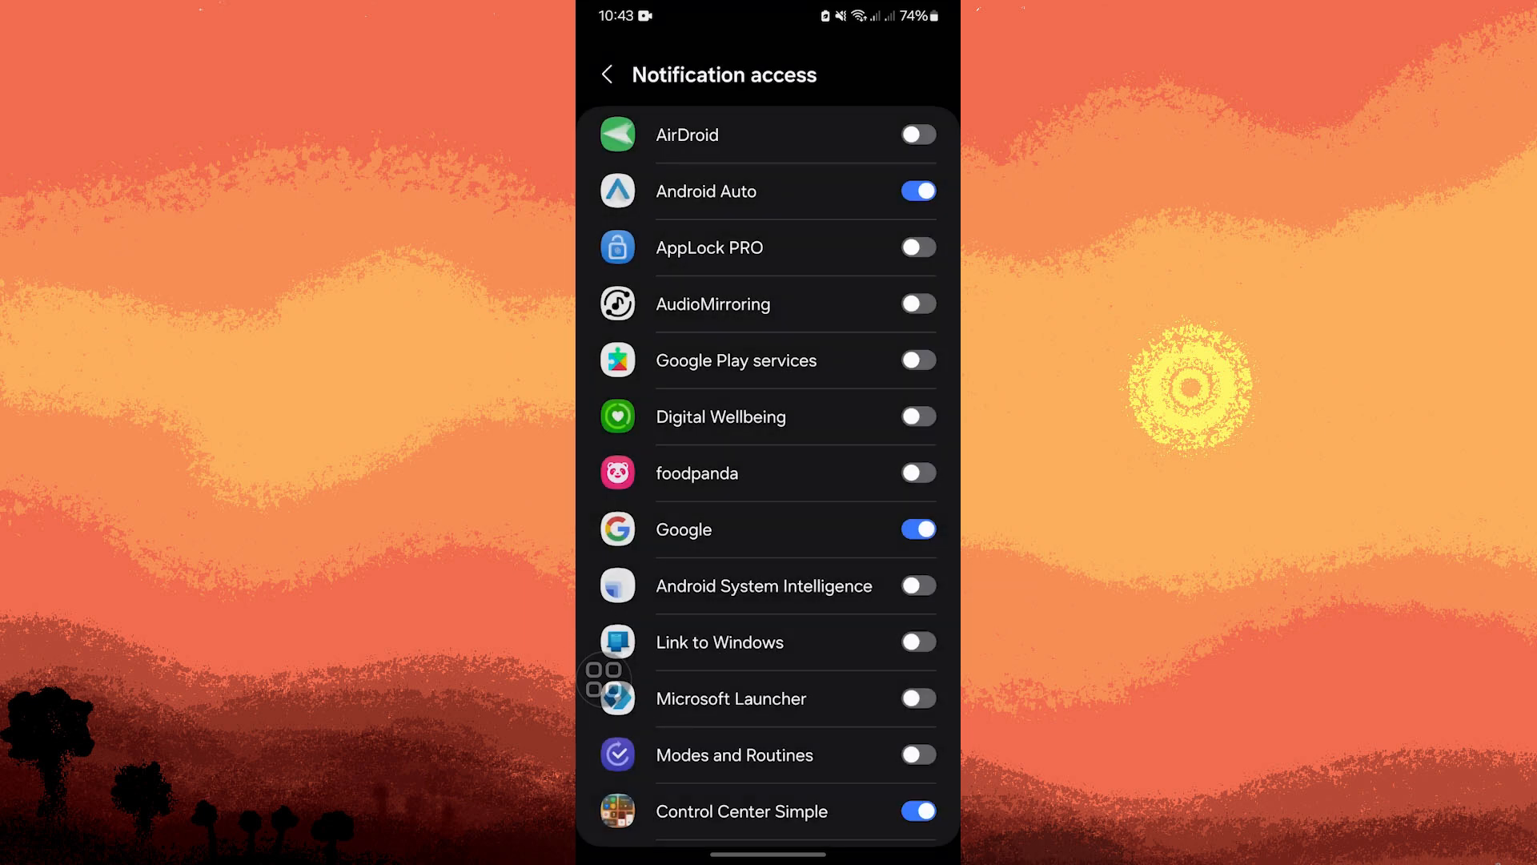
pyautogui.click(741, 810)
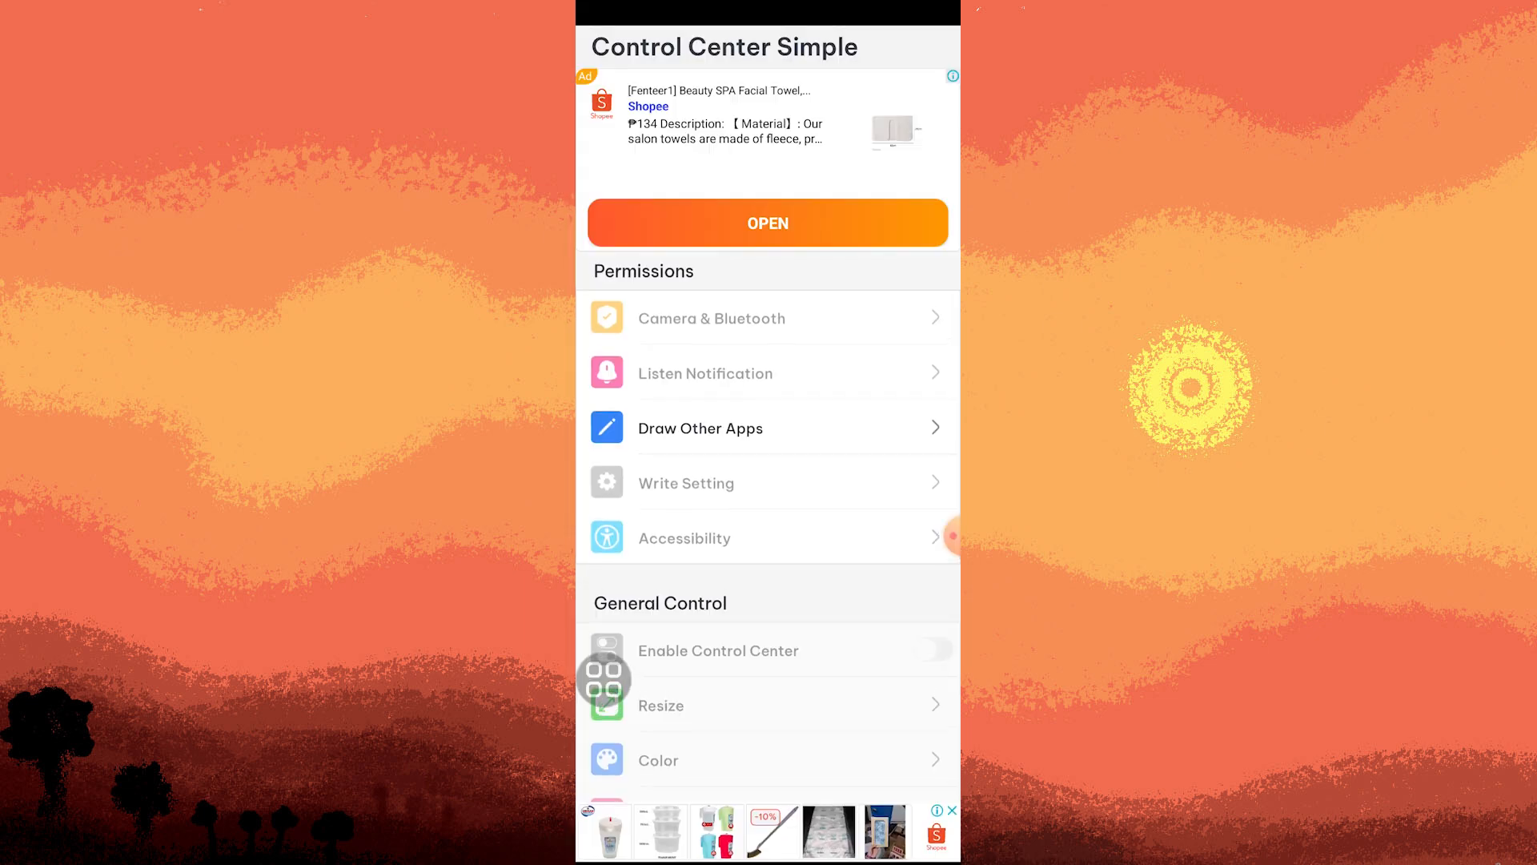
# Step: Let Control Center Simple appear on top of other apps and return to the permissions
pyautogui.click(700, 430)
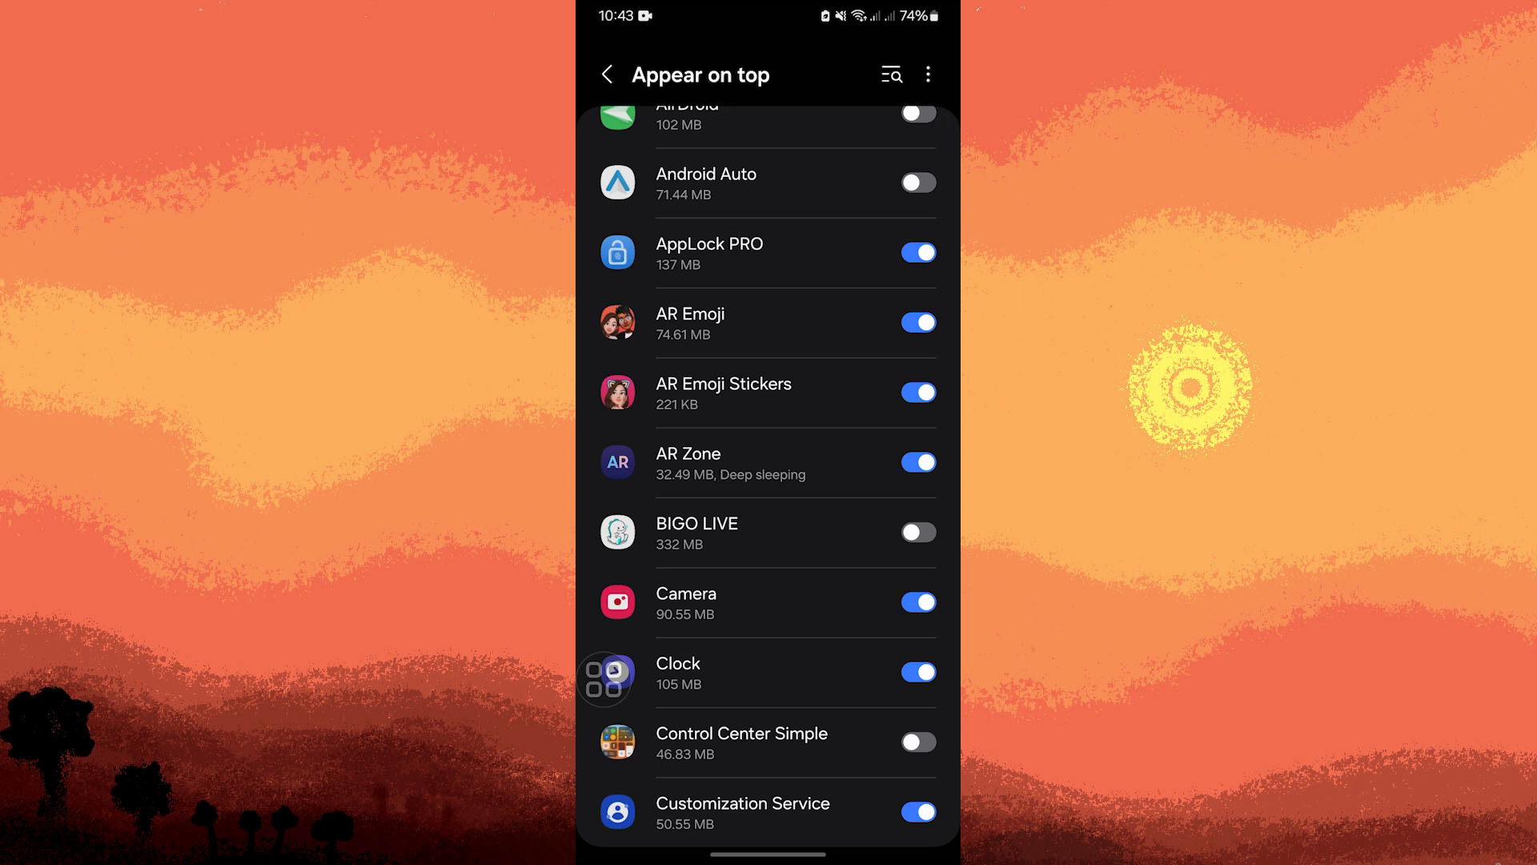
pyautogui.click(918, 741)
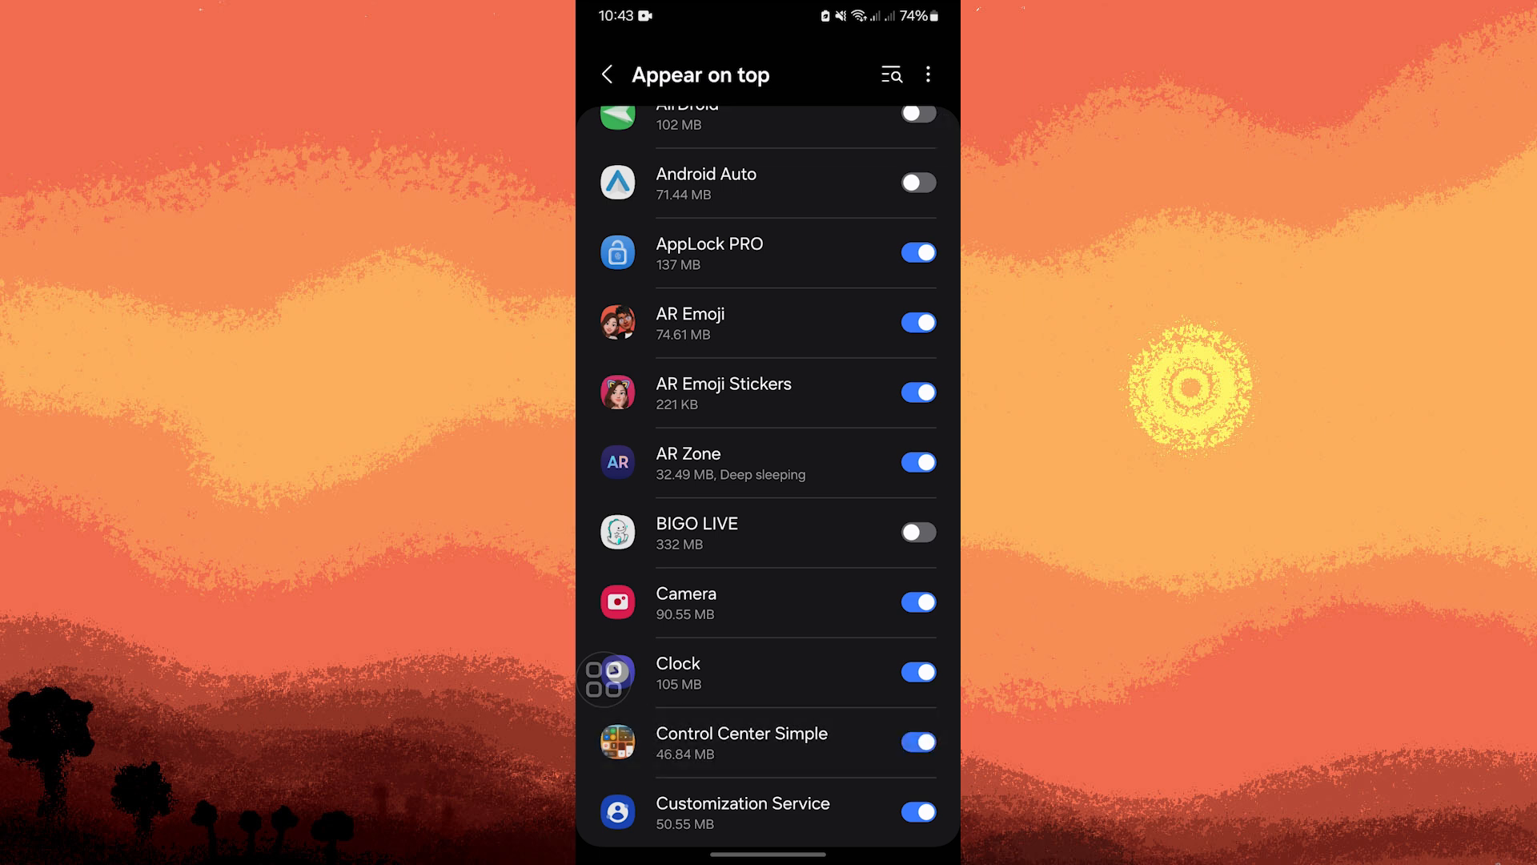
pyautogui.click(741, 741)
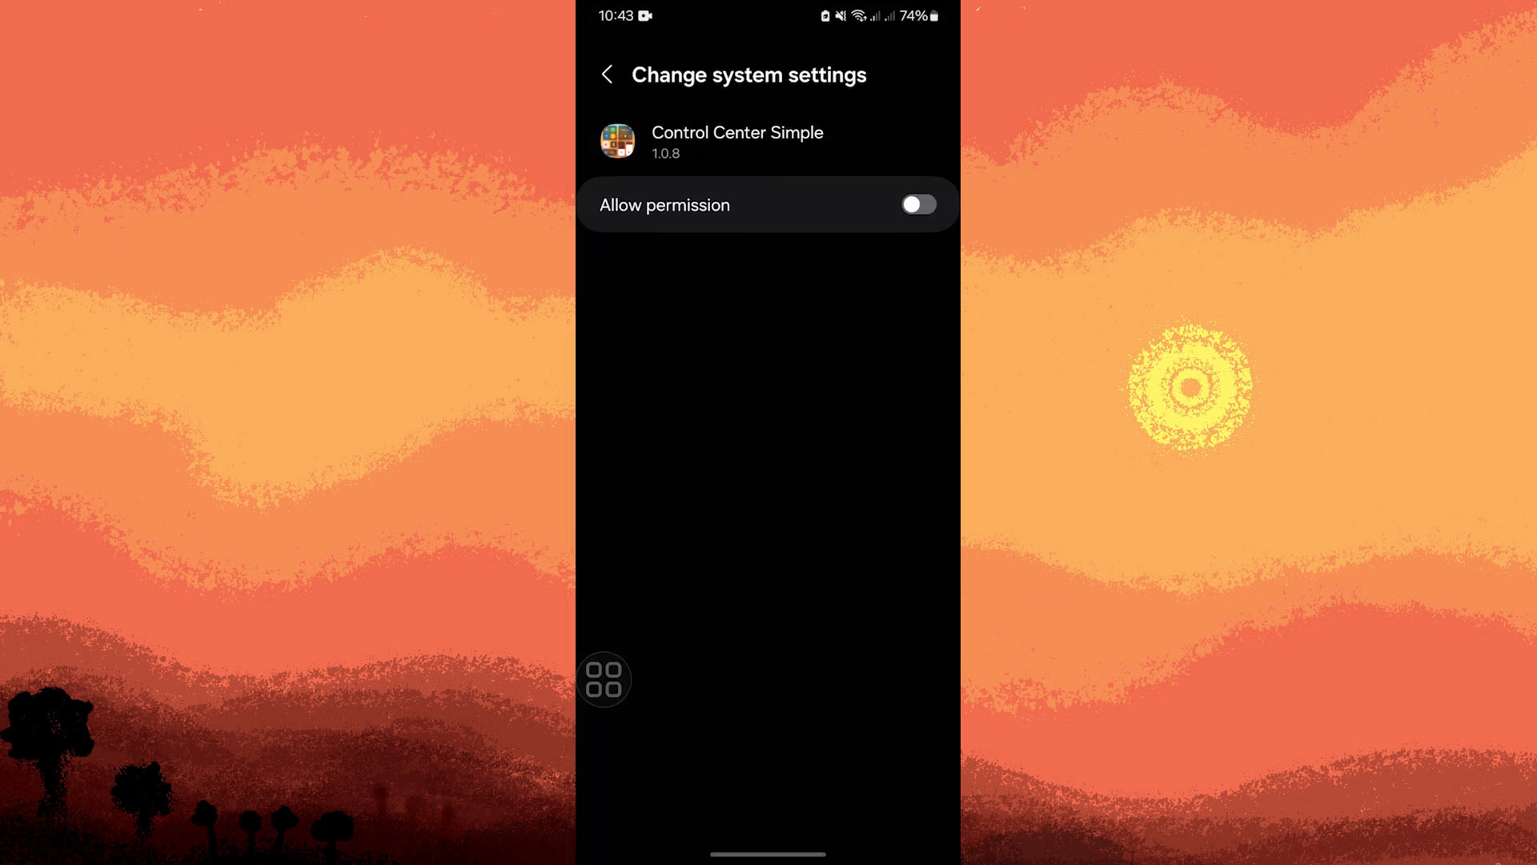
# Step: Allow Control Center Simple to change system settings and return to the app
pyautogui.click(917, 205)
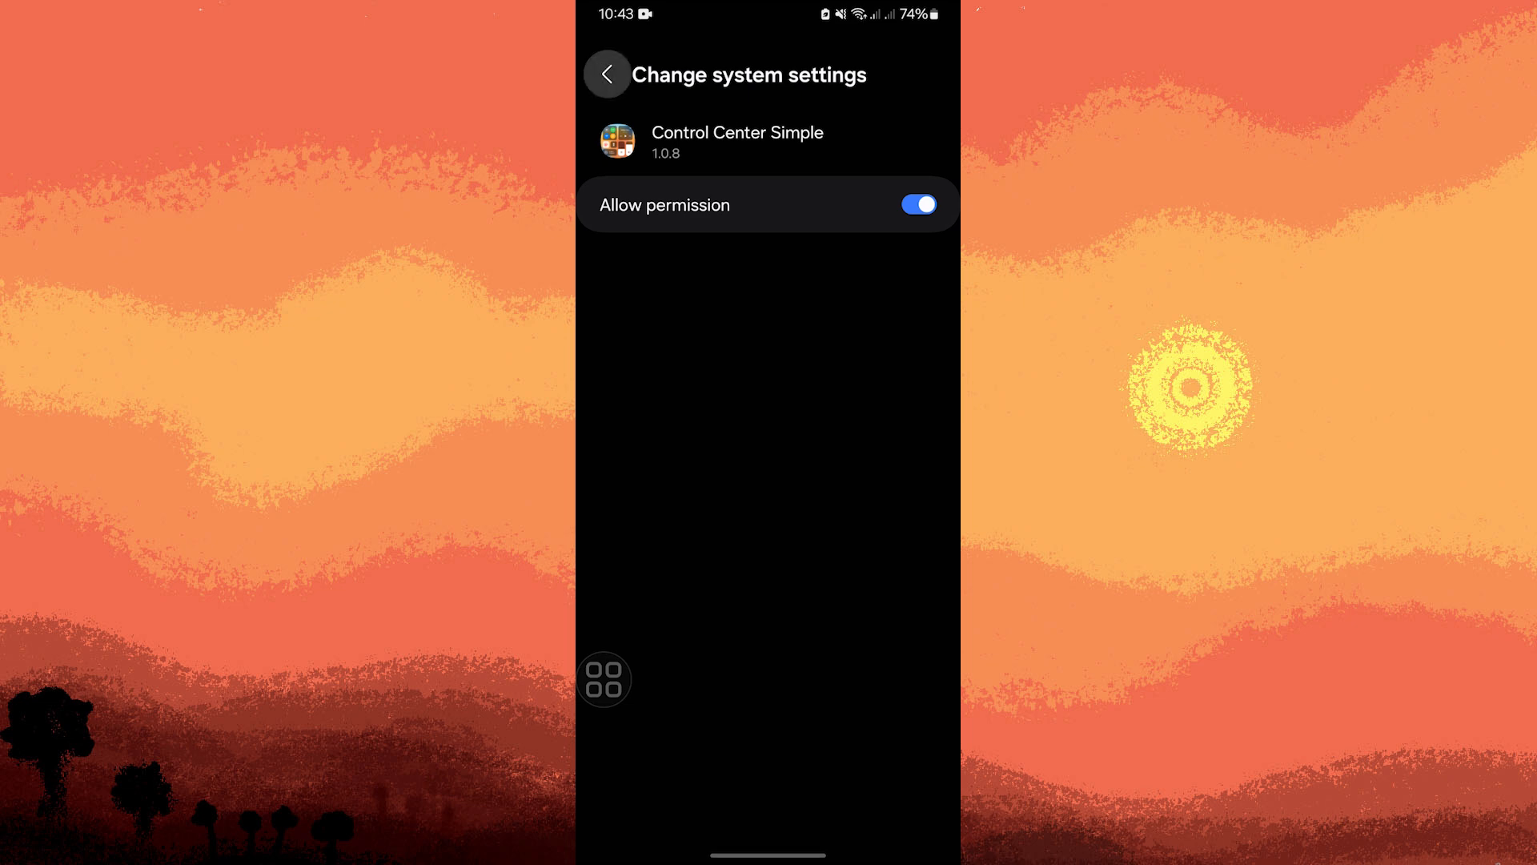
pyautogui.click(605, 74)
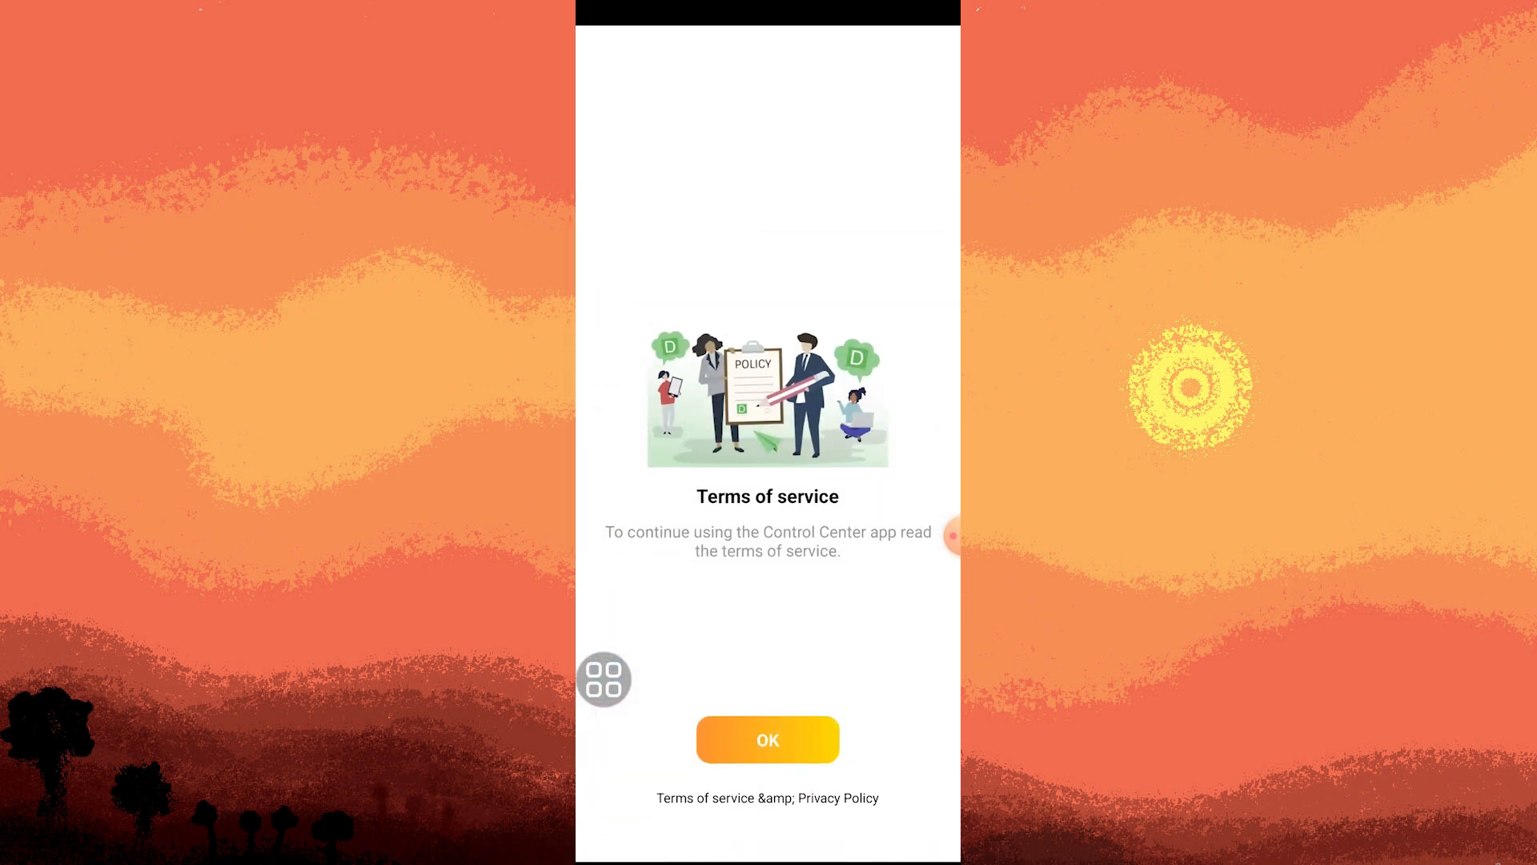
# Step: Agree to the terms of service and turn on the Control Center Simple accessibility service
pyautogui.click(767, 740)
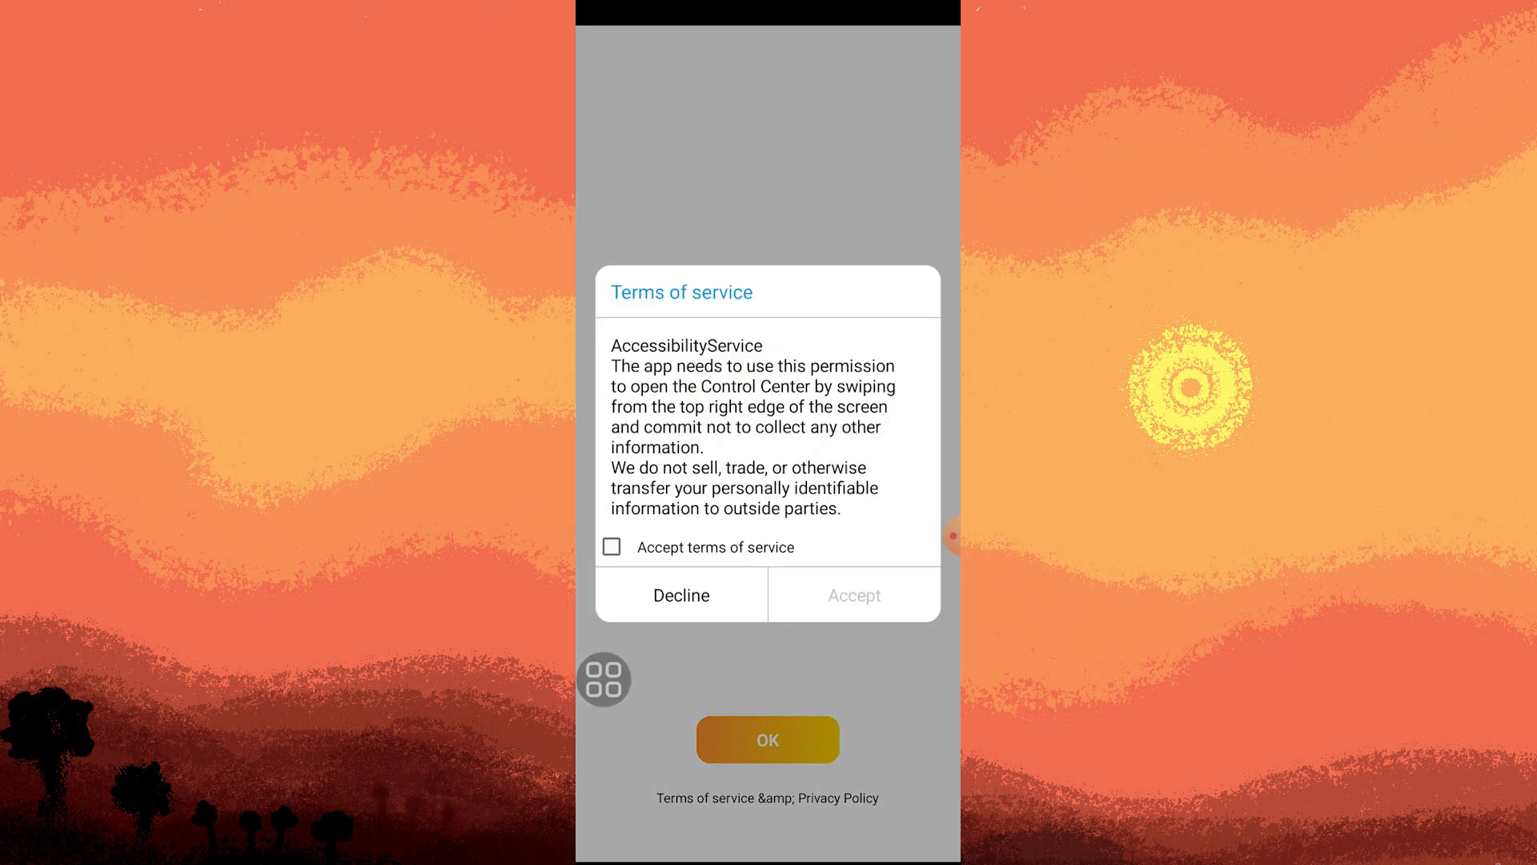
pyautogui.click(610, 546)
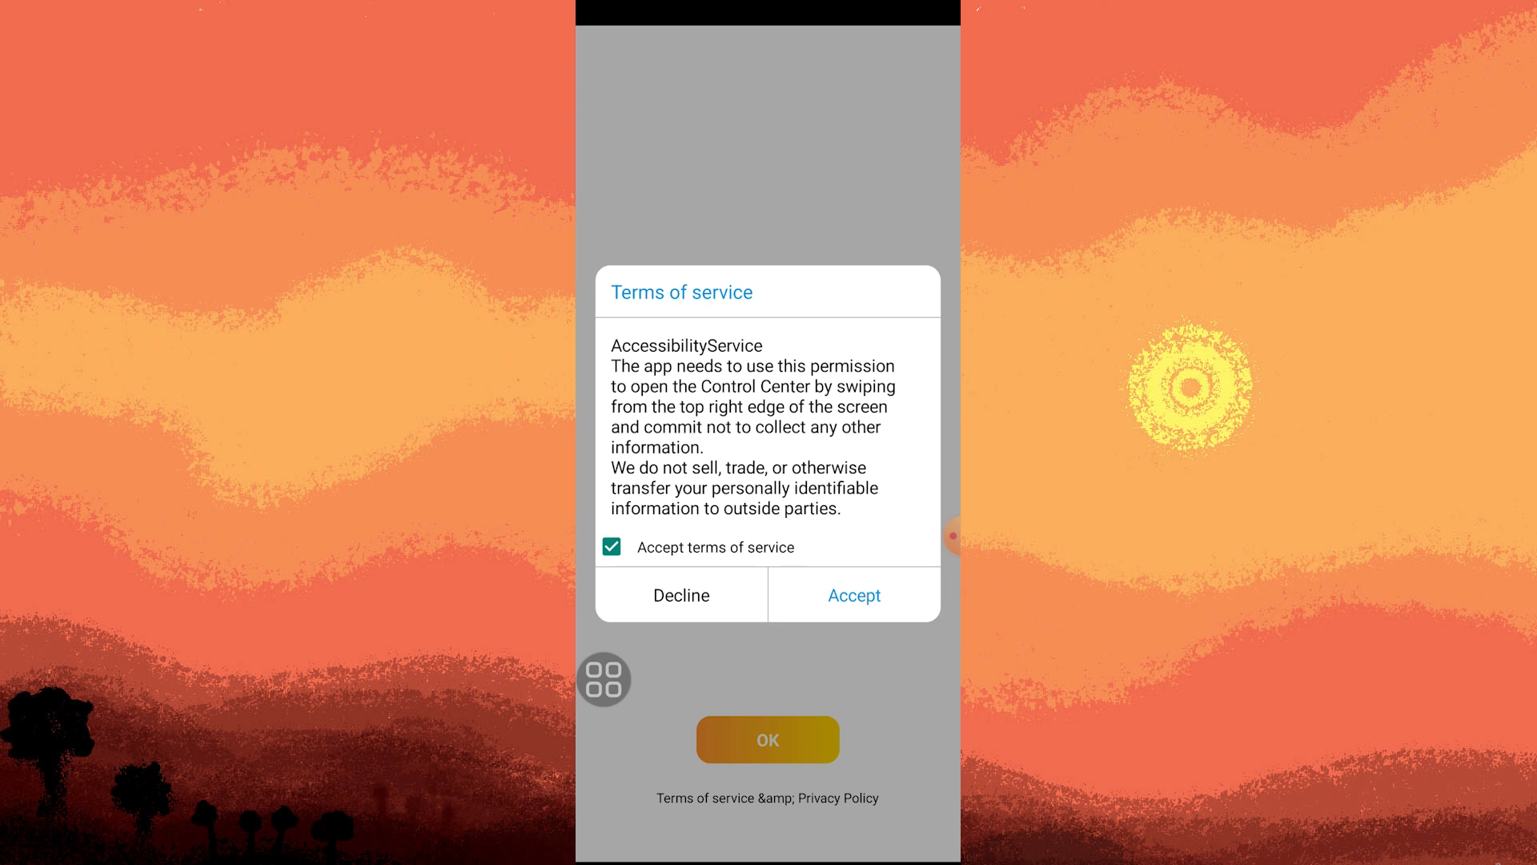
pyautogui.click(852, 595)
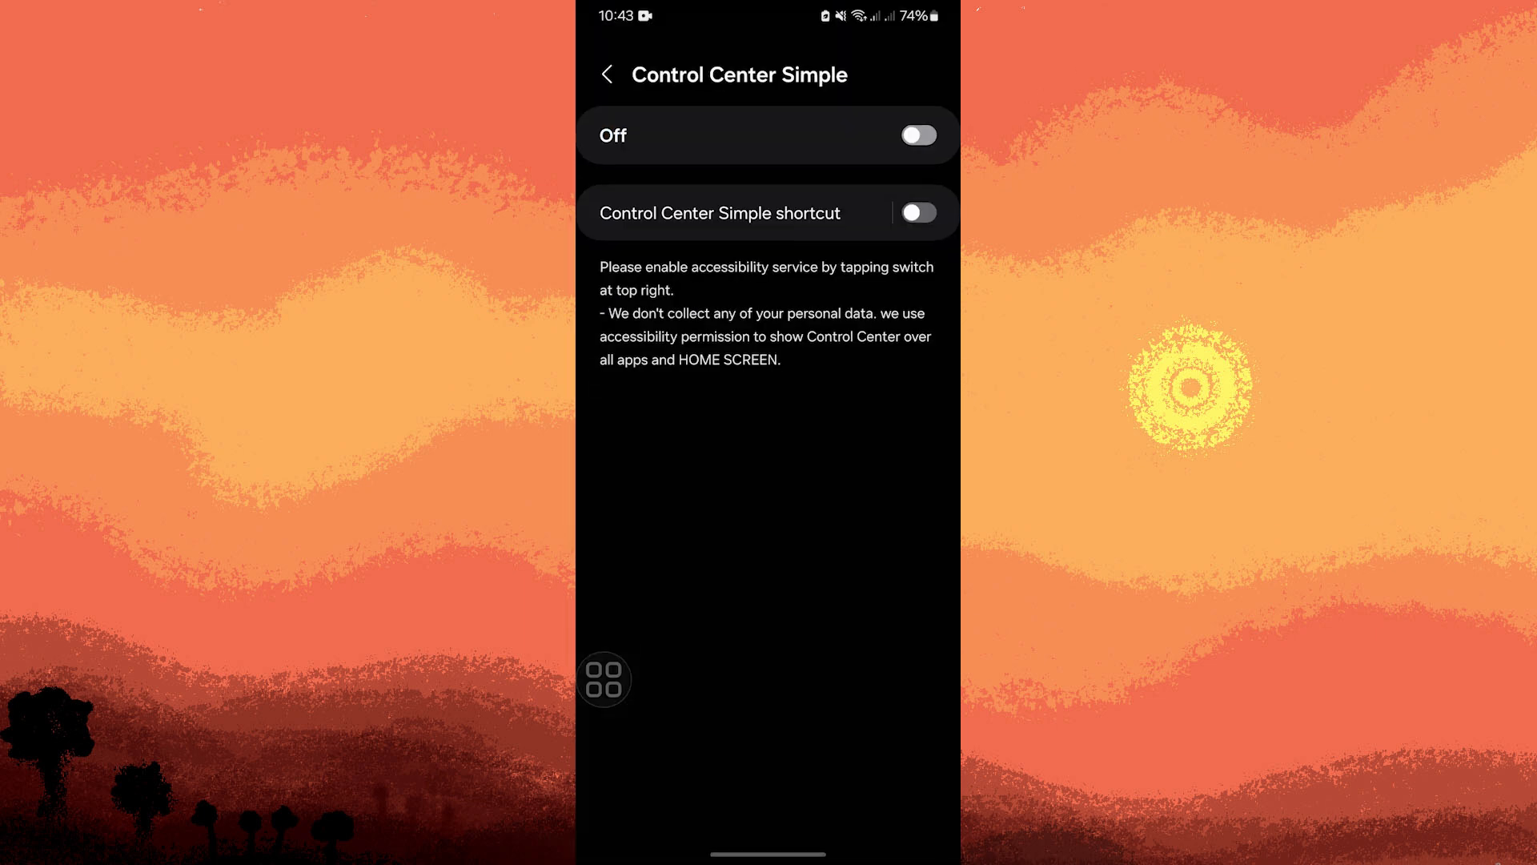
pyautogui.click(916, 213)
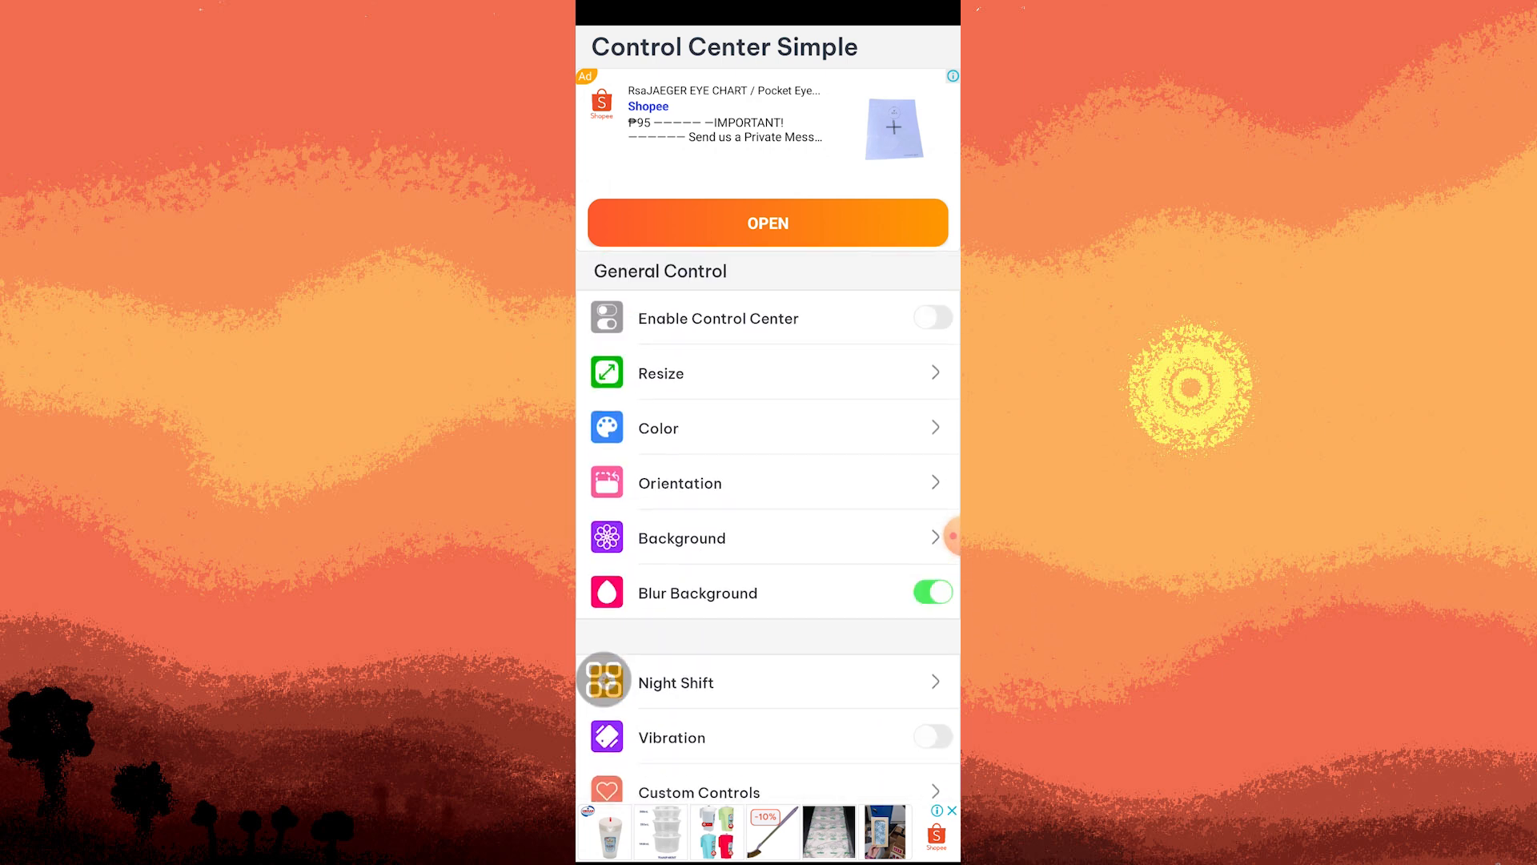
# Step: Show the Resize settings with Top selected as the control center location
pyautogui.click(930, 318)
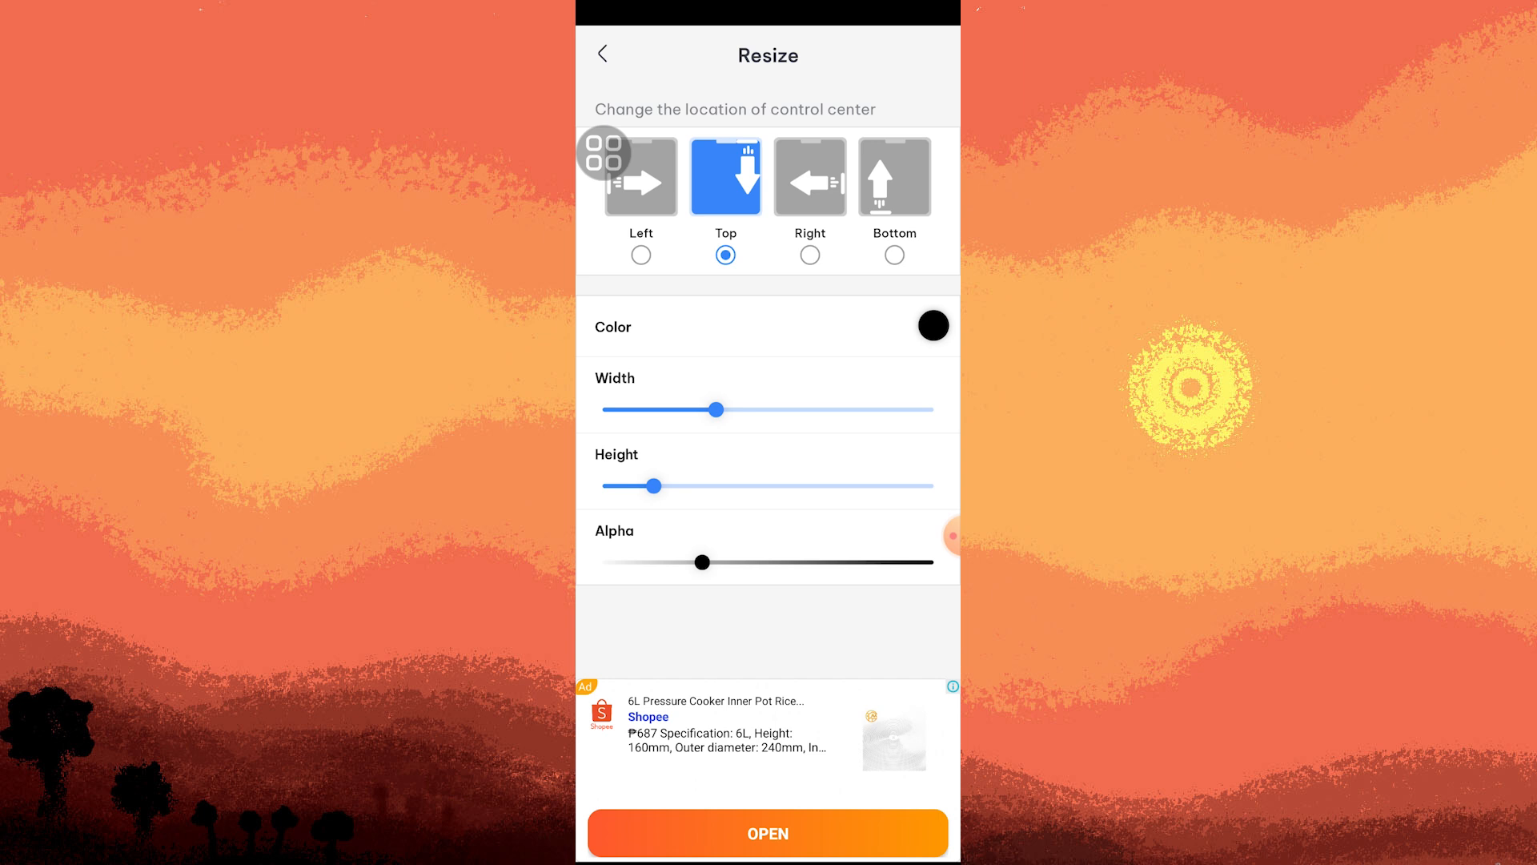
# Step: Swipe out of the Resize page back to the main settings list, keeping Top location
pyautogui.moveTo(604, 154); pyautogui.dragTo(789, 197)
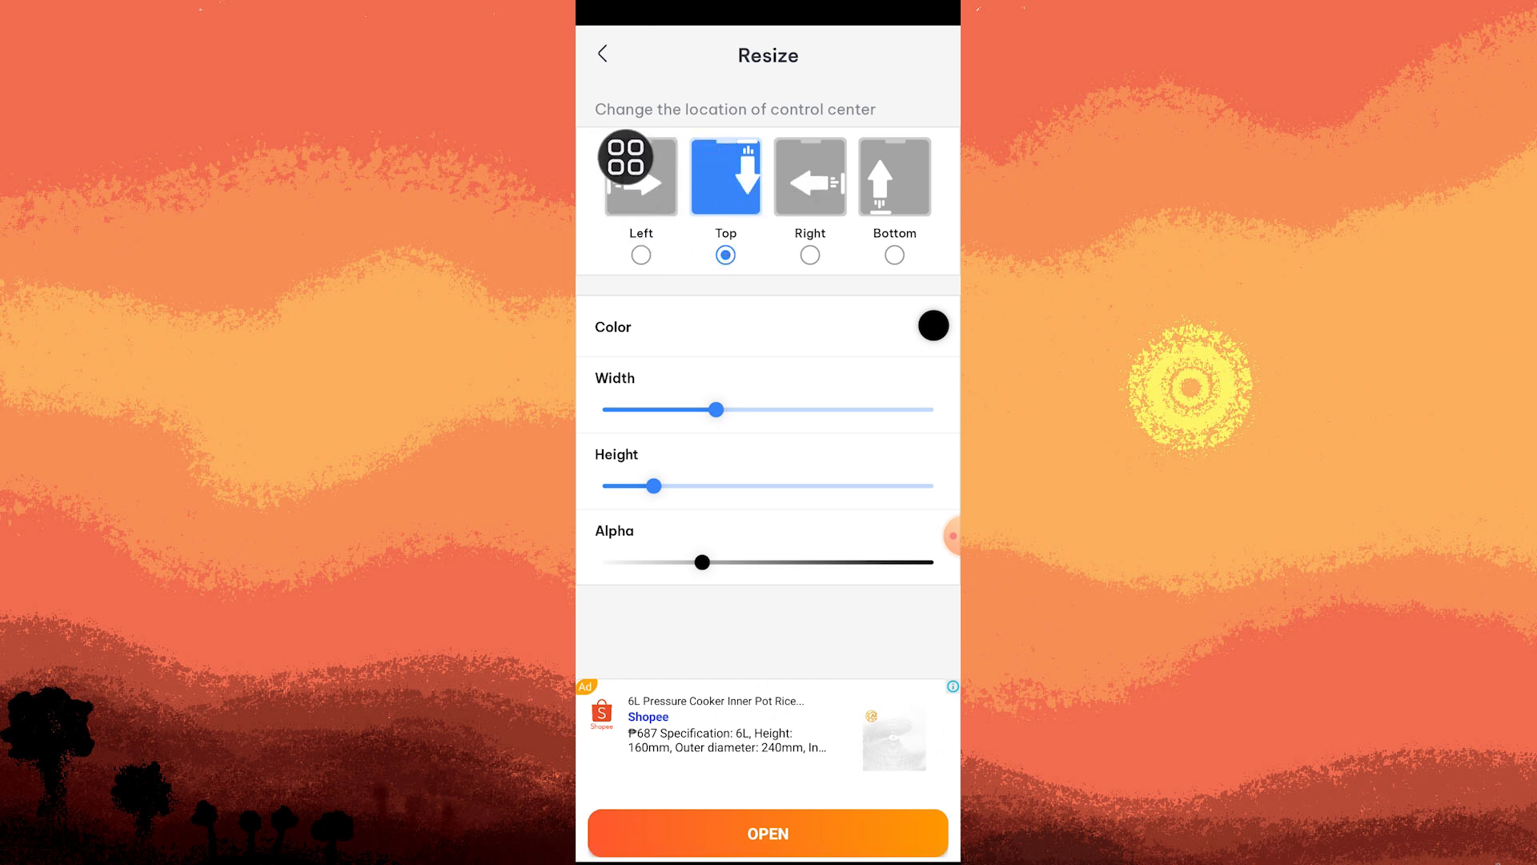
pyautogui.moveTo(626, 157); pyautogui.dragTo(732, 237)
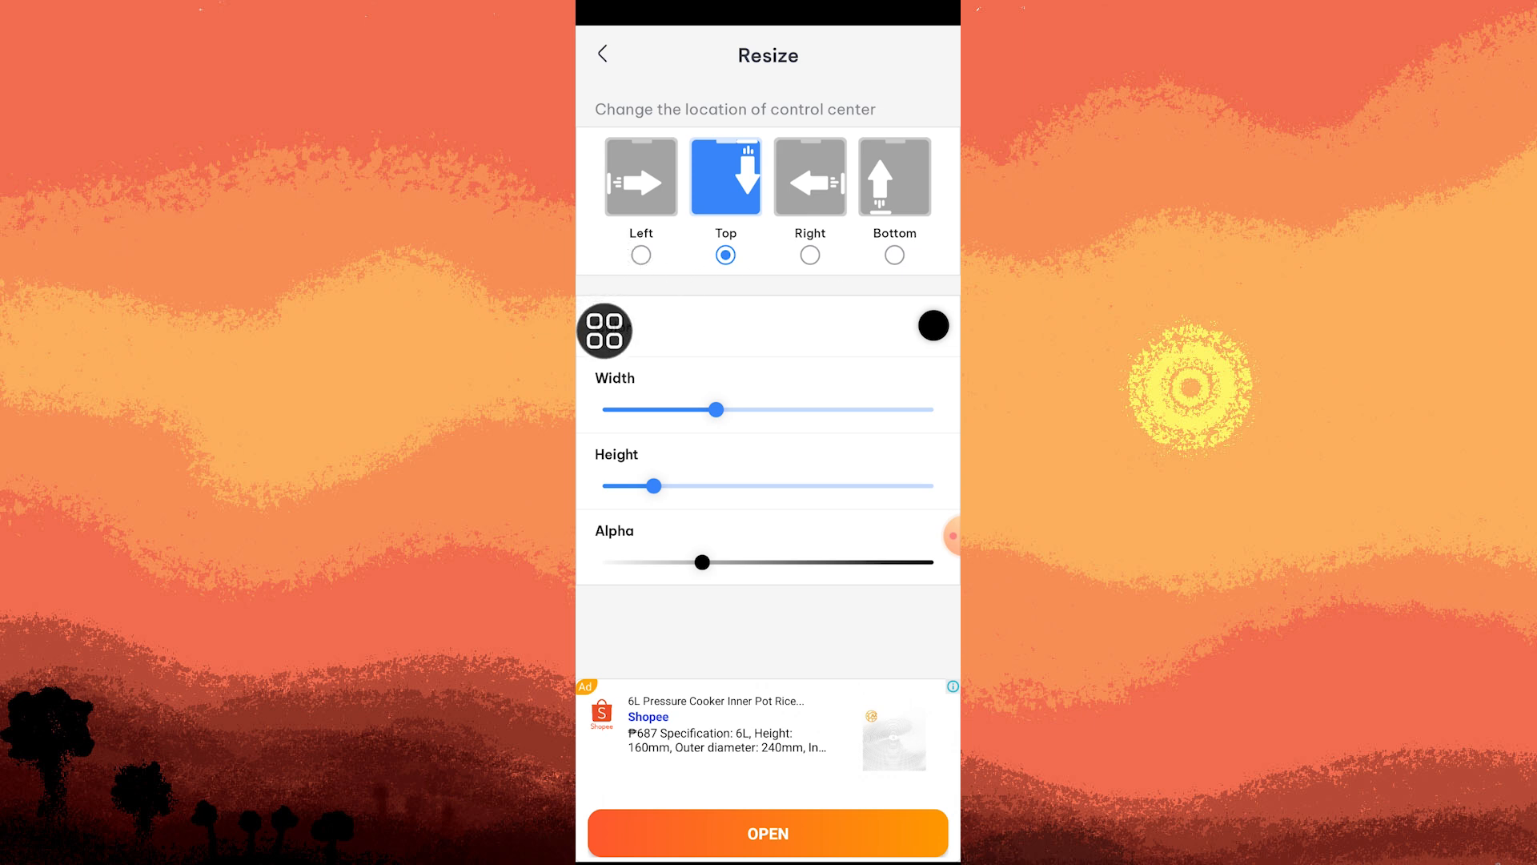
pyautogui.moveTo(605, 329); pyautogui.dragTo(665, 442)
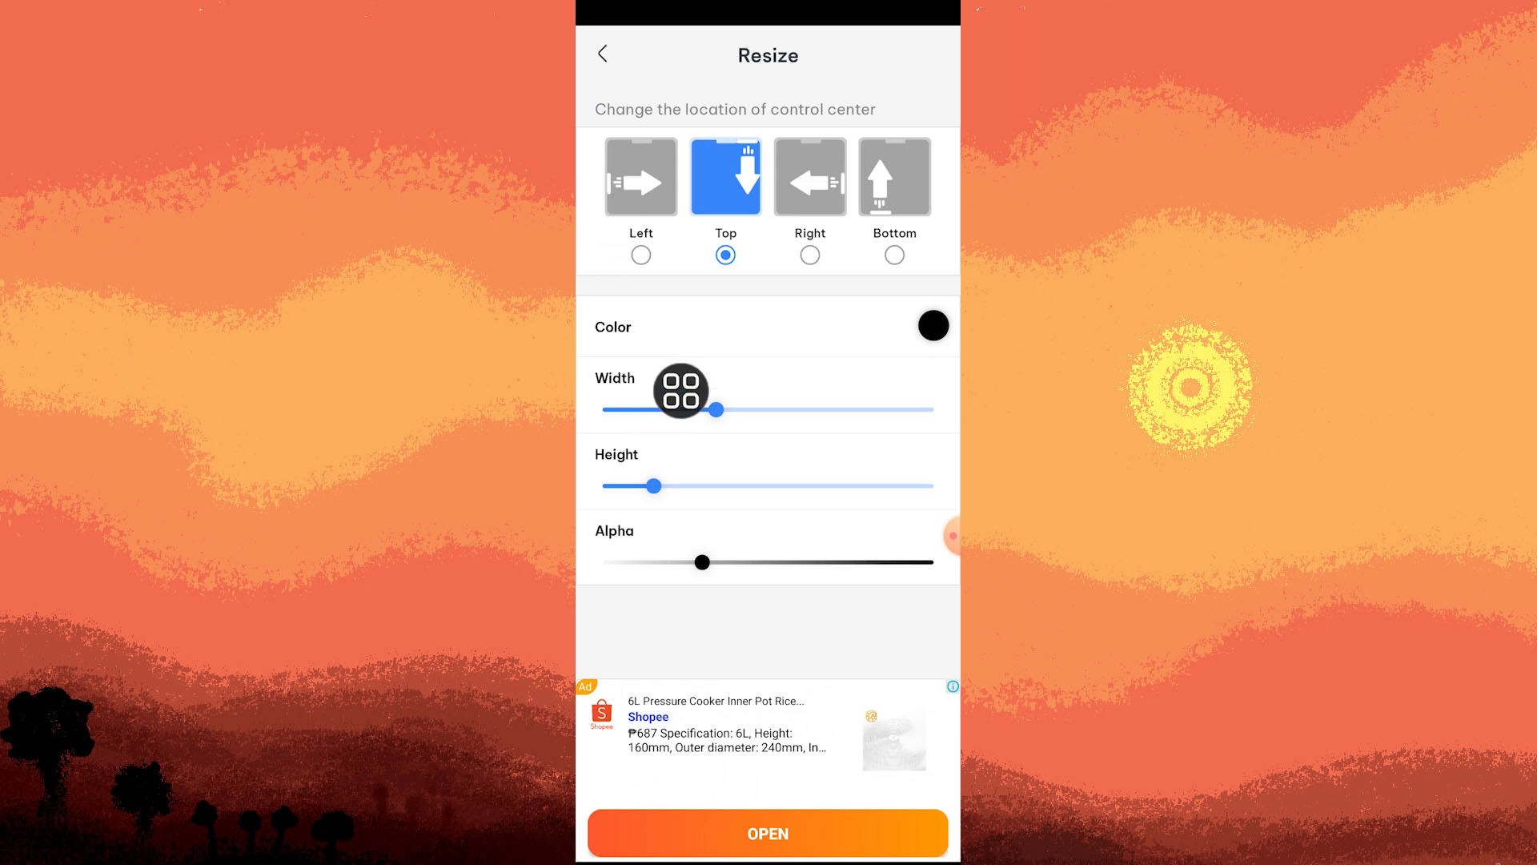
pyautogui.moveTo(682, 391); pyautogui.dragTo(604, 64)
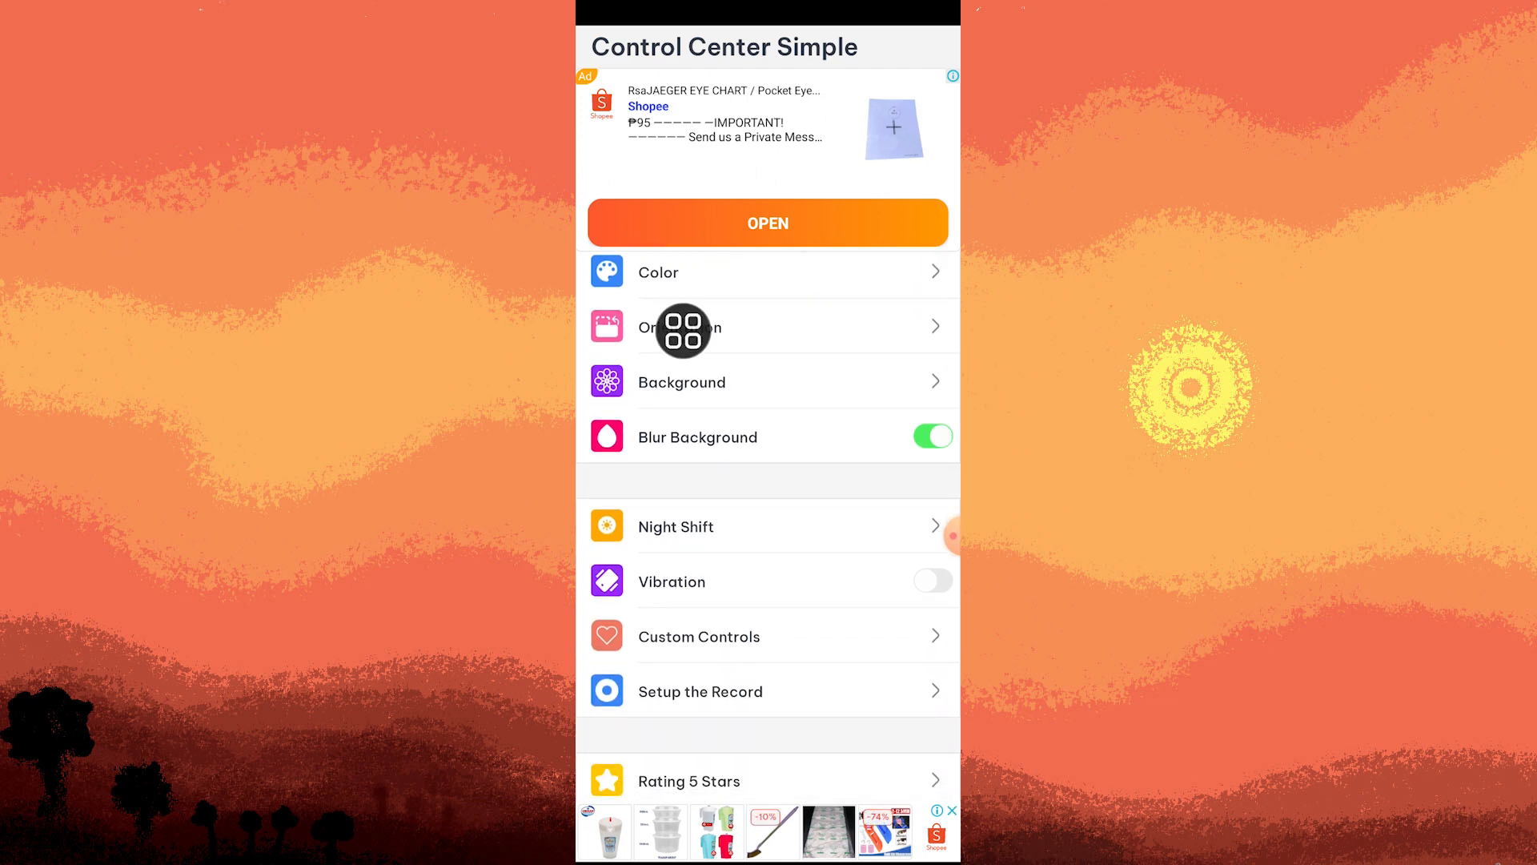
# Step: Scroll down the main list and show the Night Shift options
pyautogui.click(682, 381)
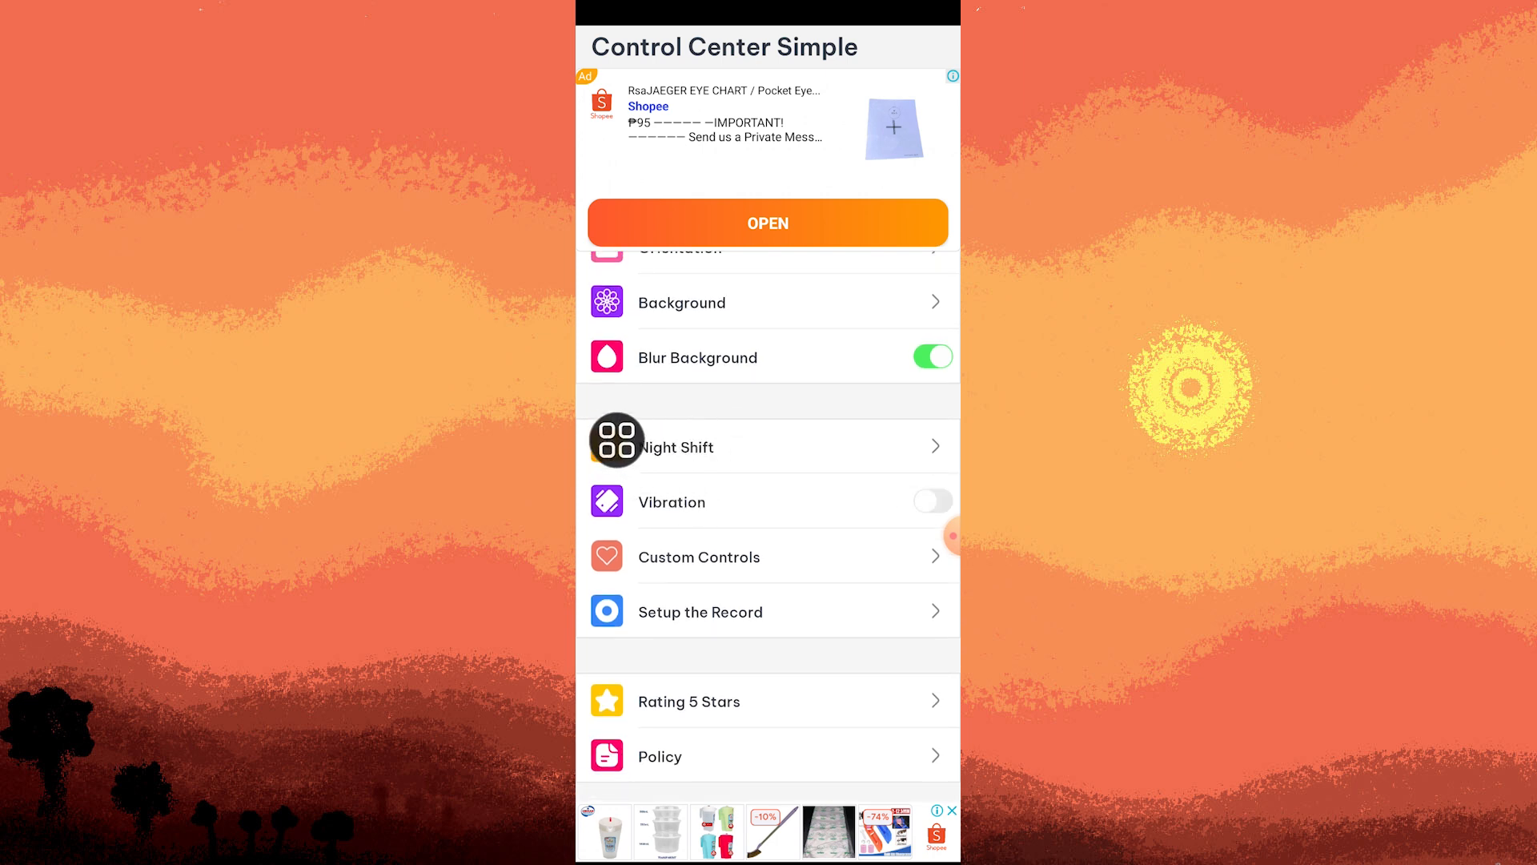
pyautogui.click(676, 447)
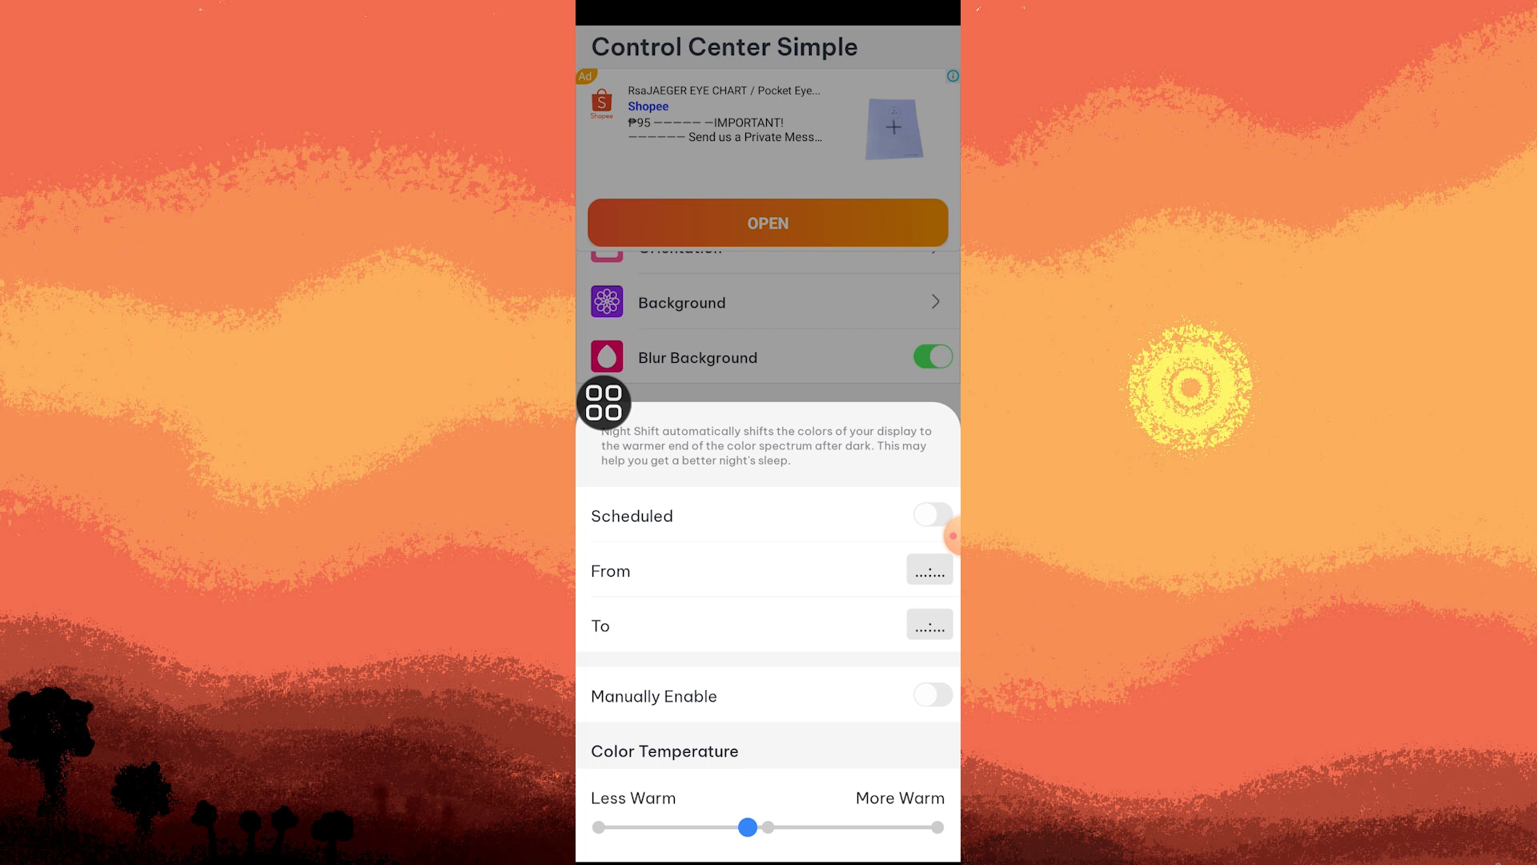
# Step: Set Night Shift from 06:30 to 08:30, switch Scheduled on and slide colour temperature toward More Warm
pyautogui.moveTo(603, 402); pyautogui.dragTo(672, 634)
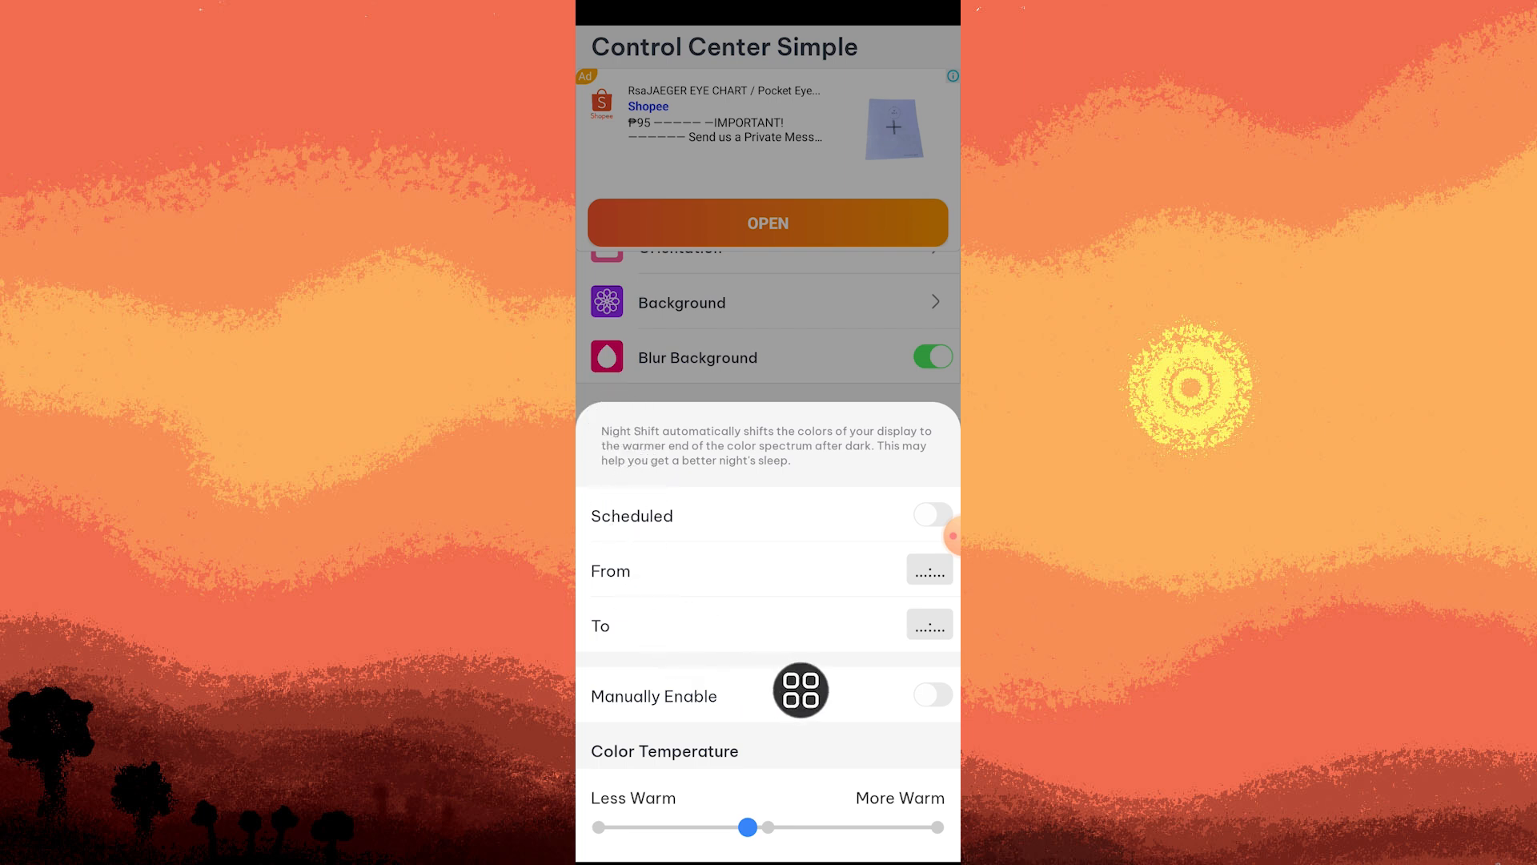
pyautogui.click(927, 570)
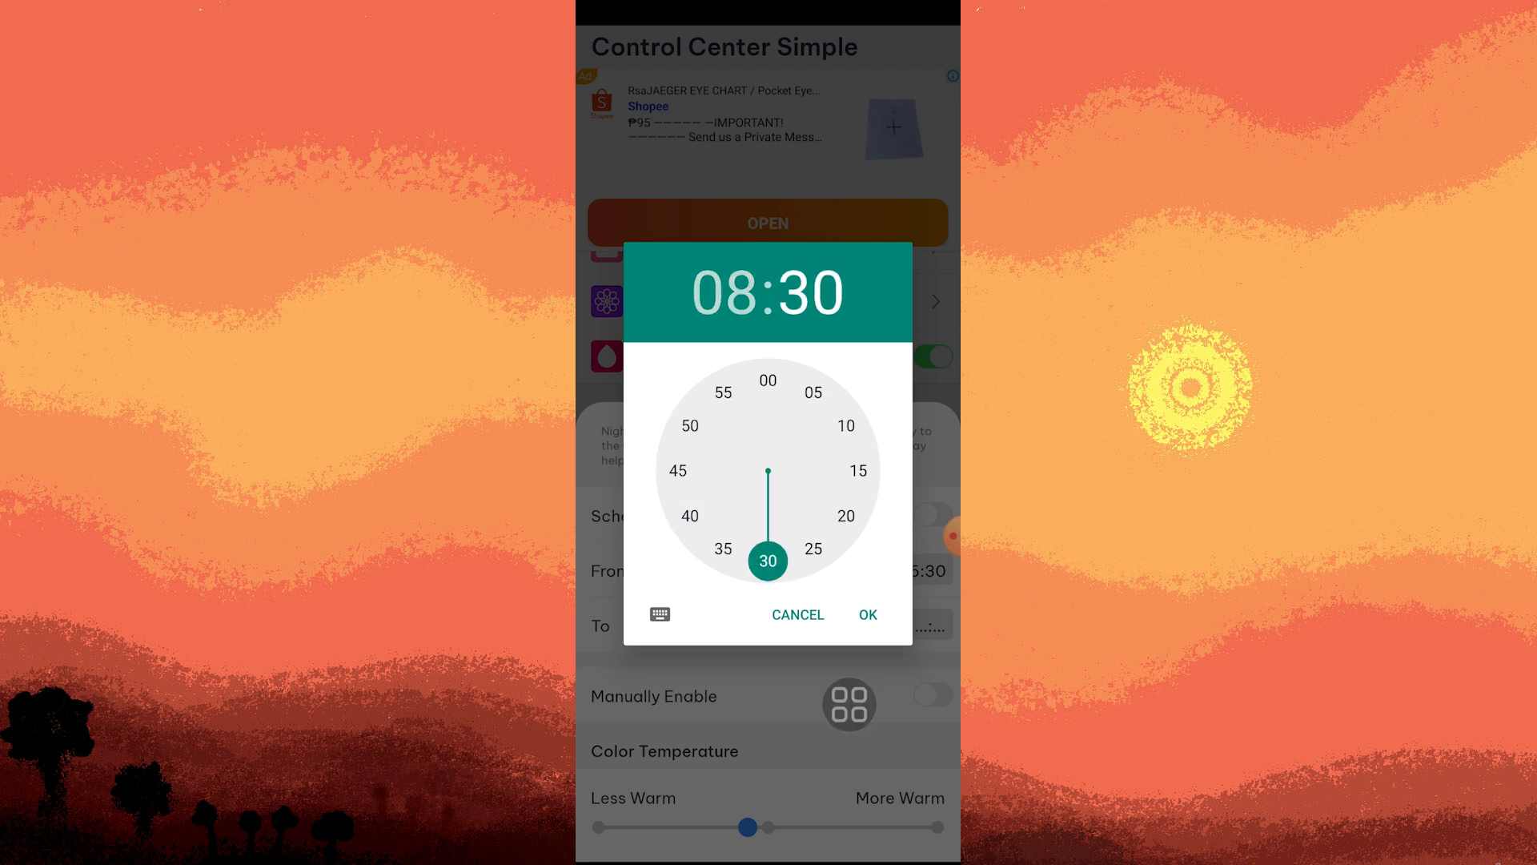
pyautogui.click(866, 615)
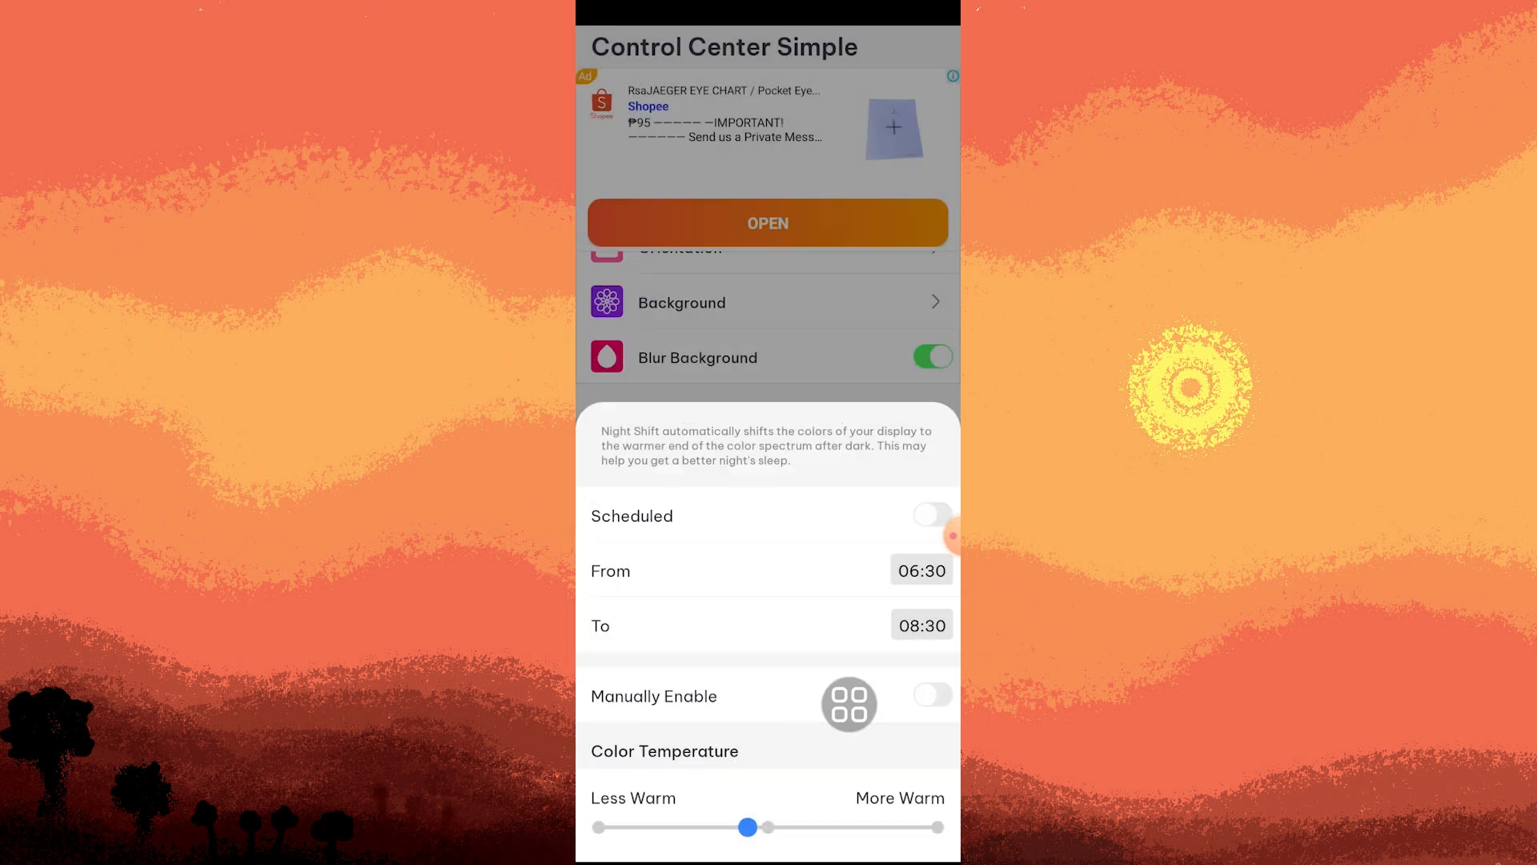
pyautogui.click(932, 514)
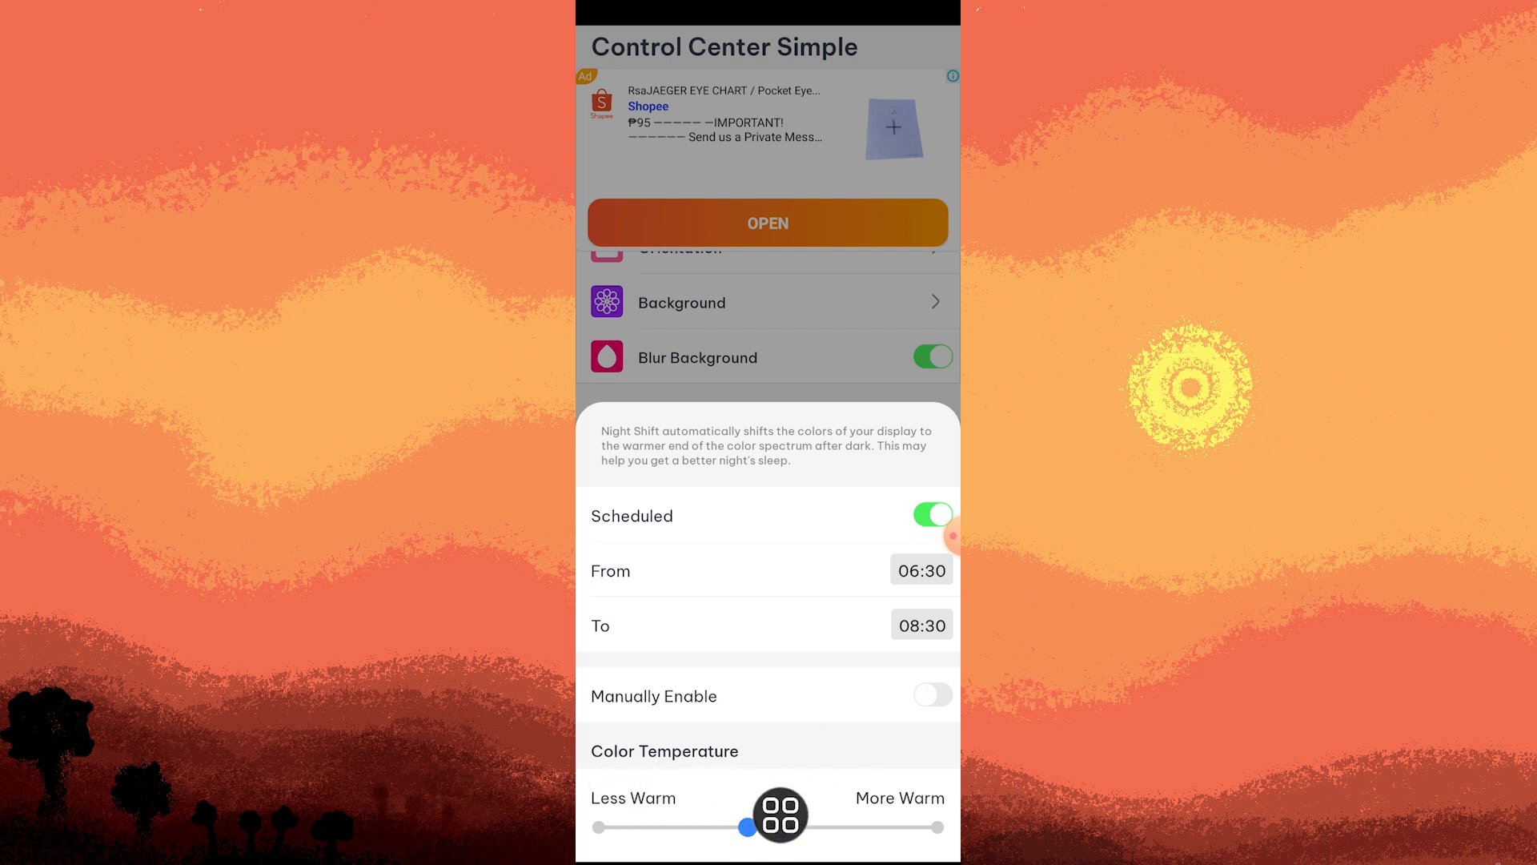
pyautogui.moveTo(747, 826); pyautogui.dragTo(836, 826)
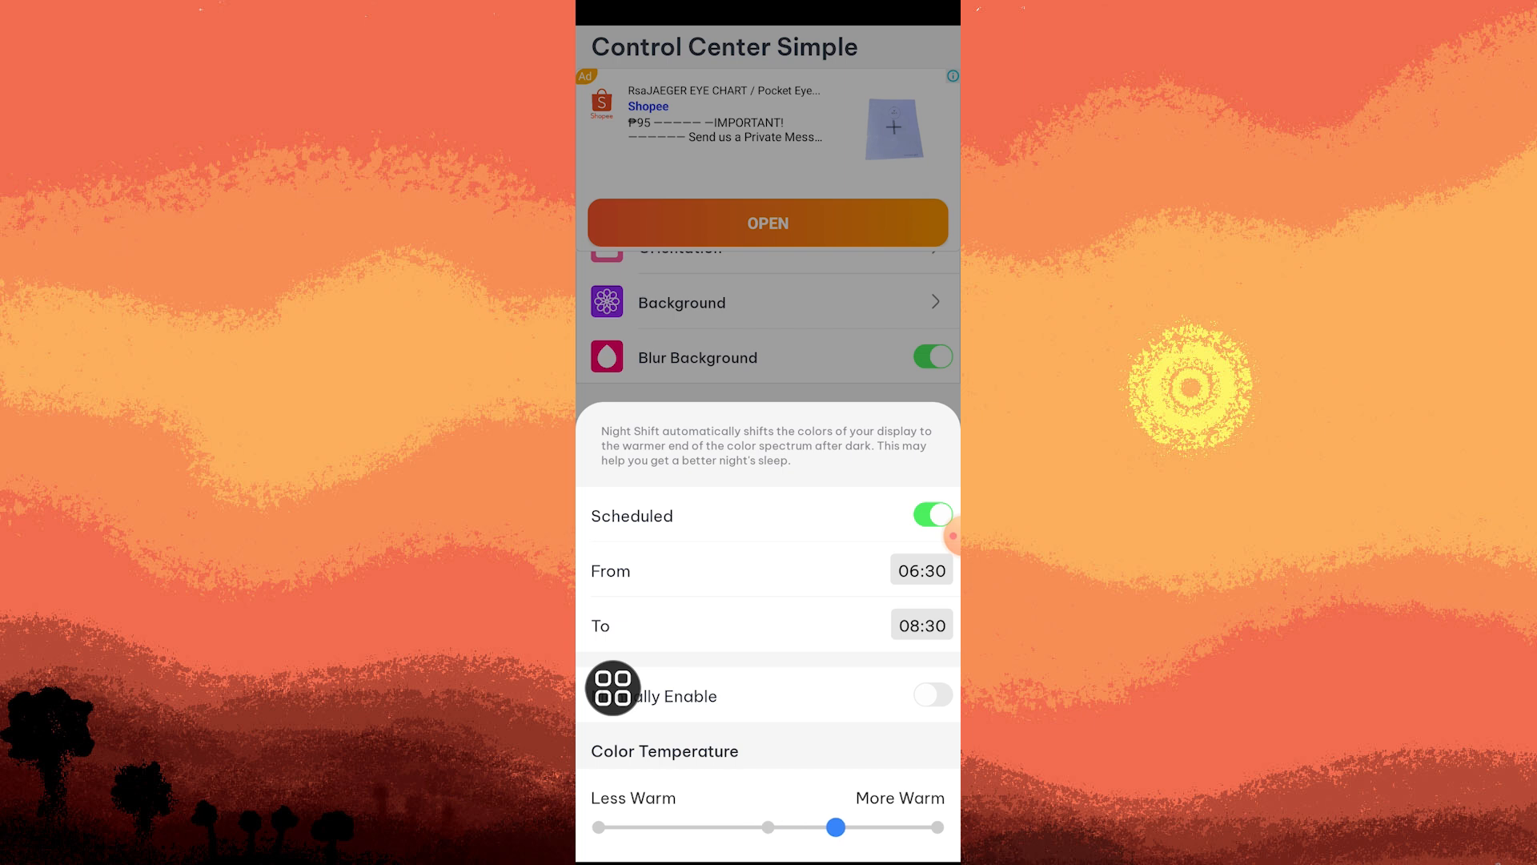
pyautogui.moveTo(836, 827); pyautogui.dragTo(735, 827)
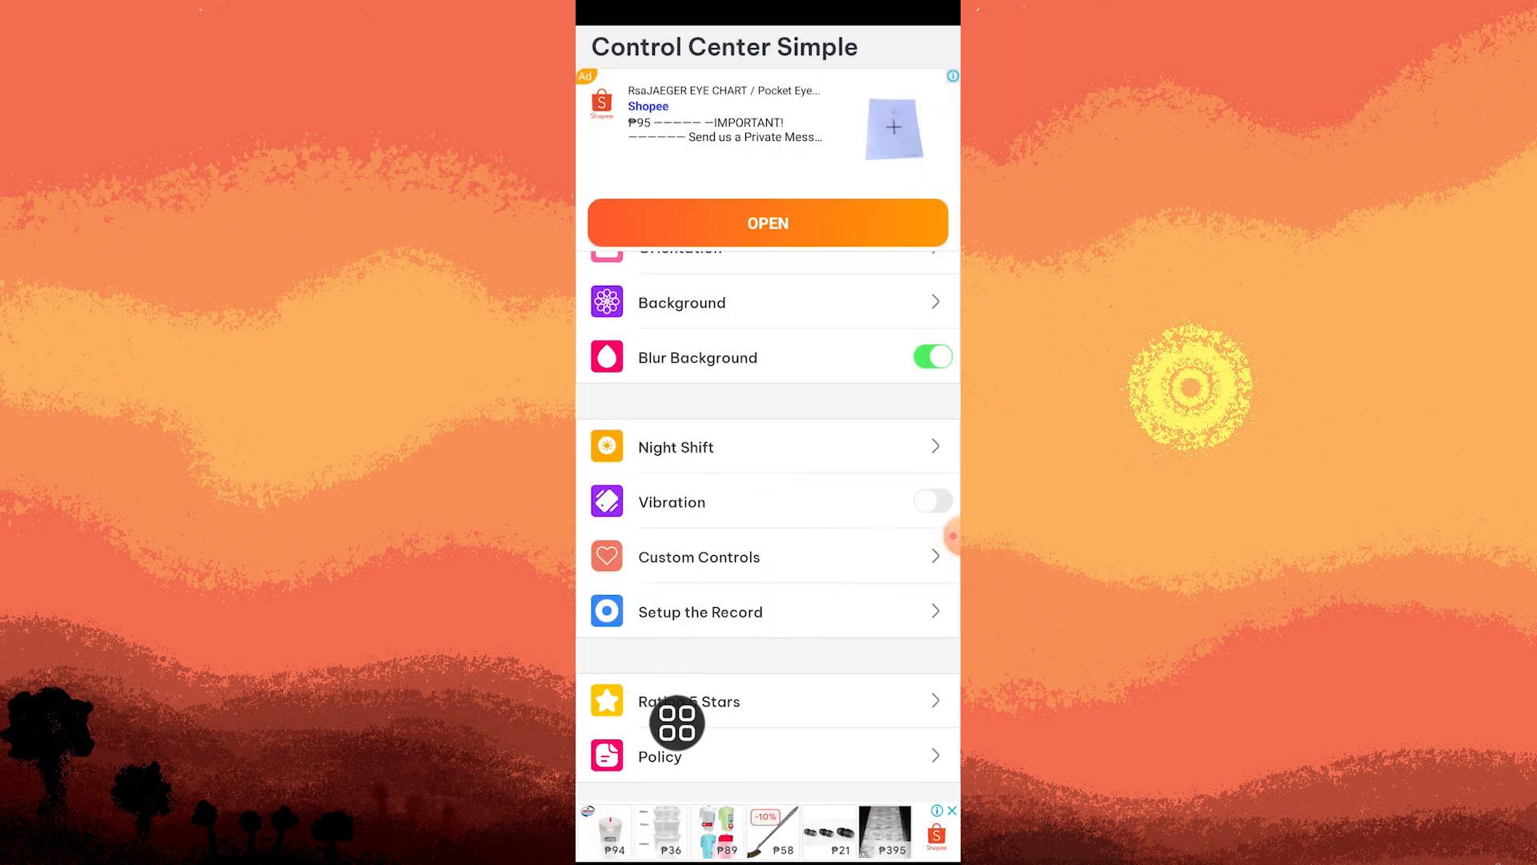
# Step: Switch Vibration on, view the Custom Controls list and preview the control center panel
pyautogui.click(932, 501)
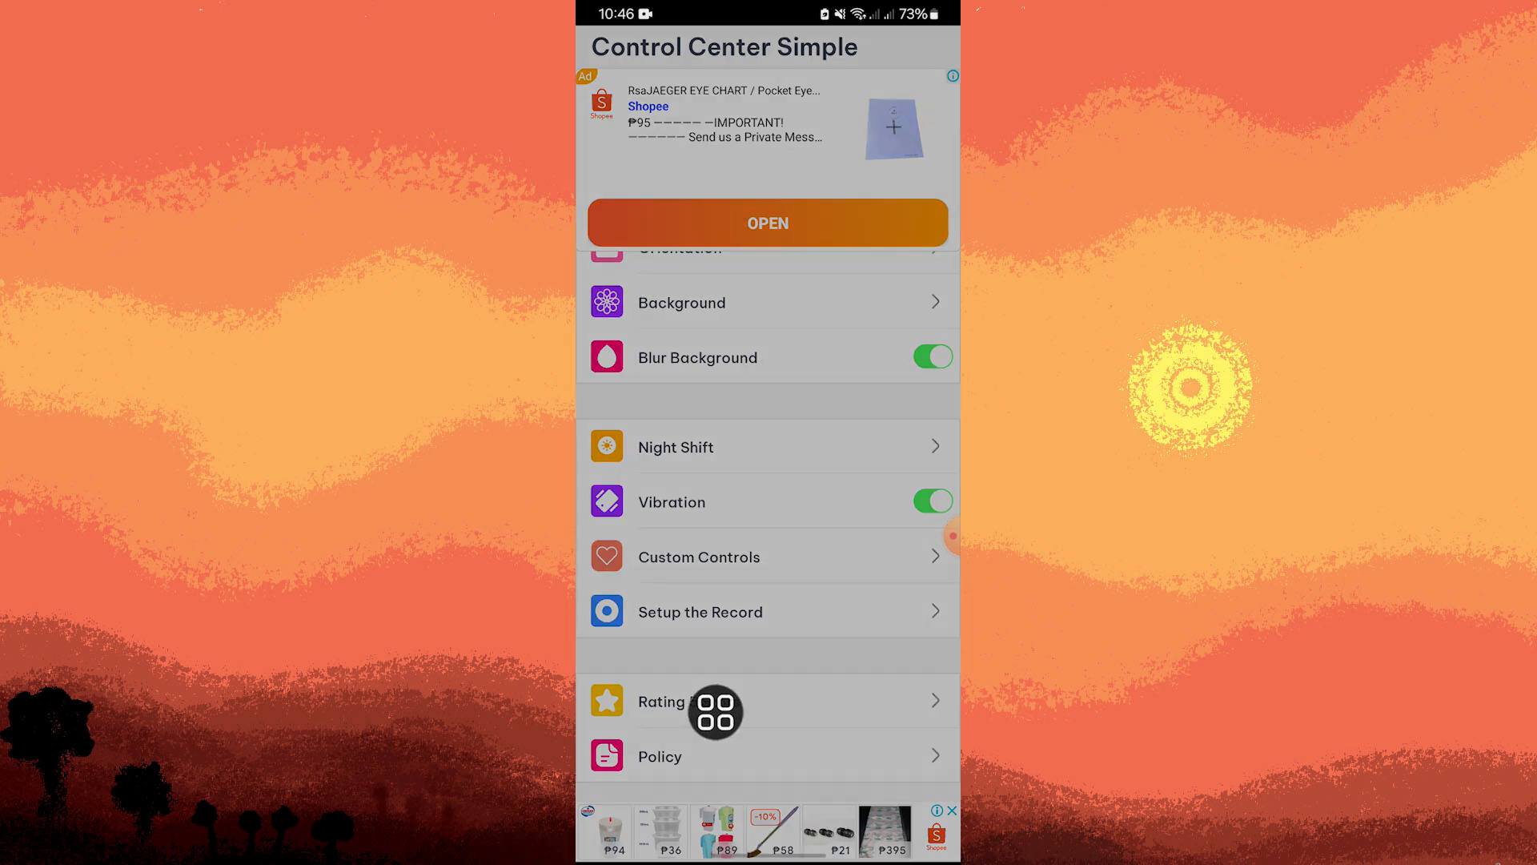
pyautogui.click(700, 558)
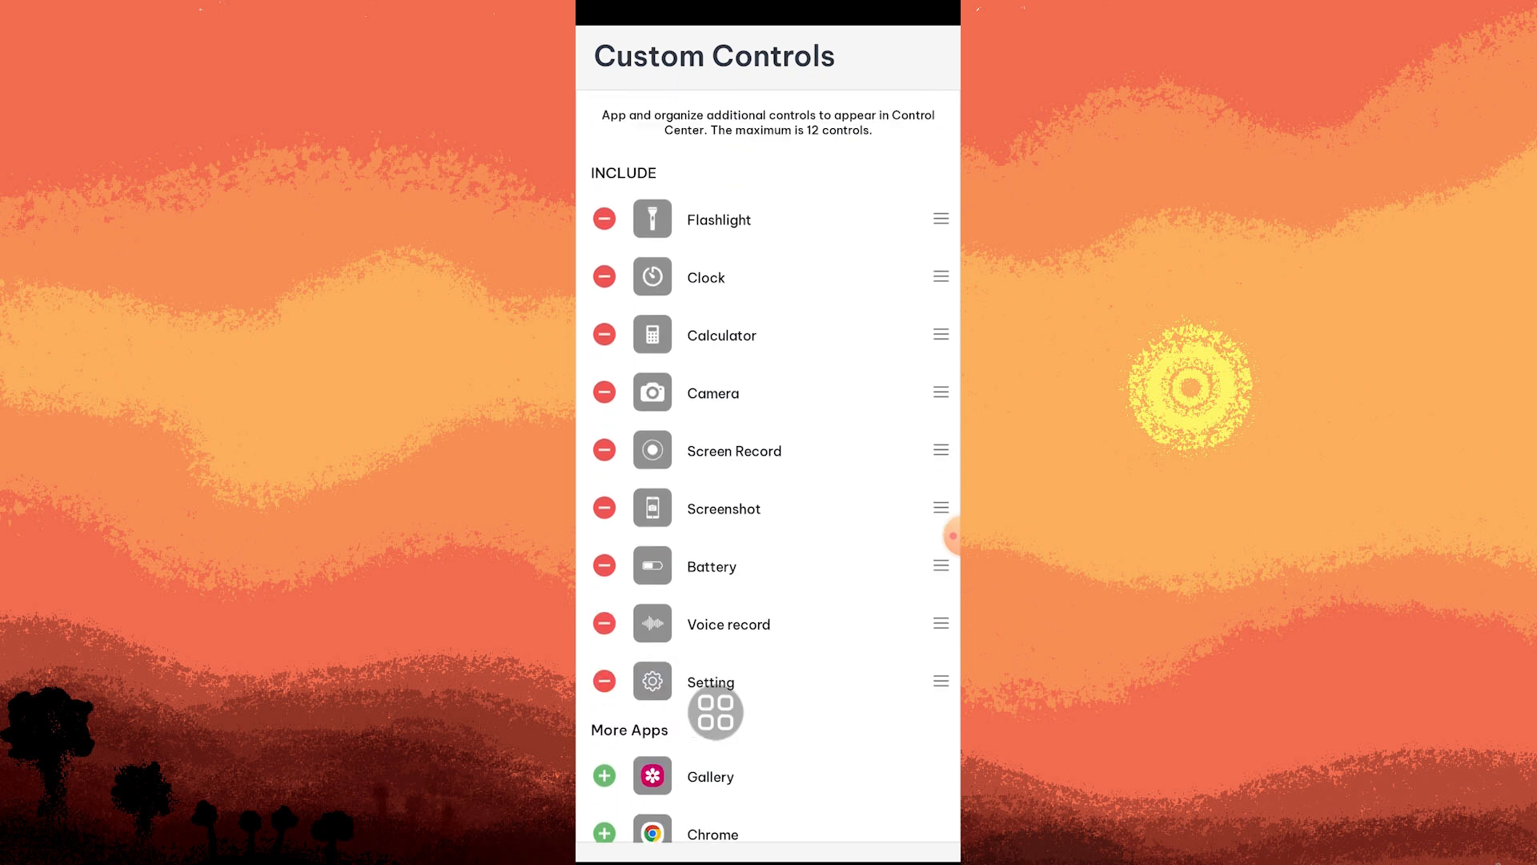
pyautogui.click(604, 219)
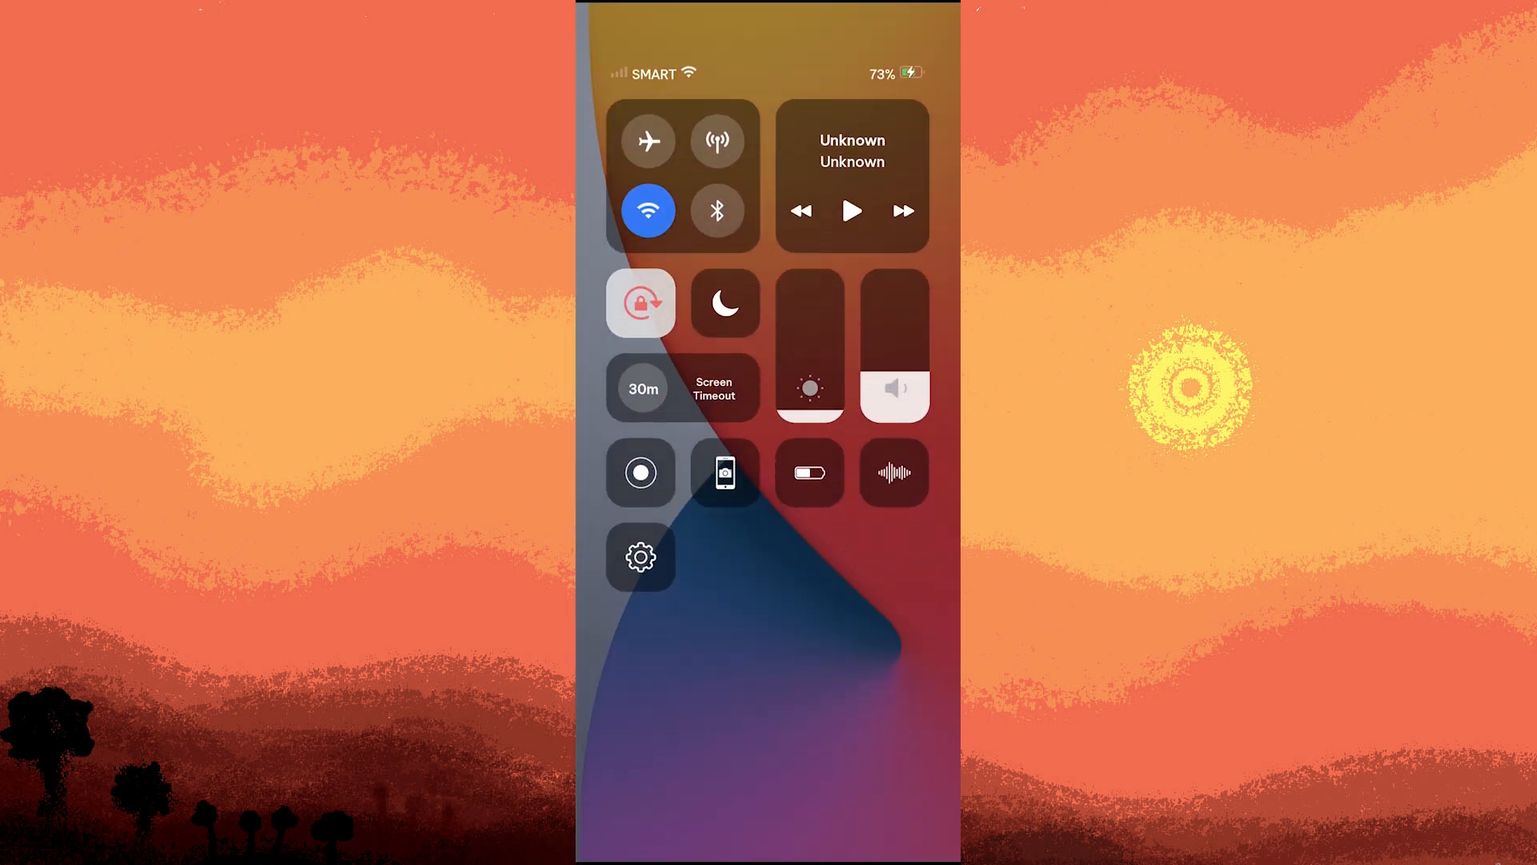
pyautogui.click(640, 557)
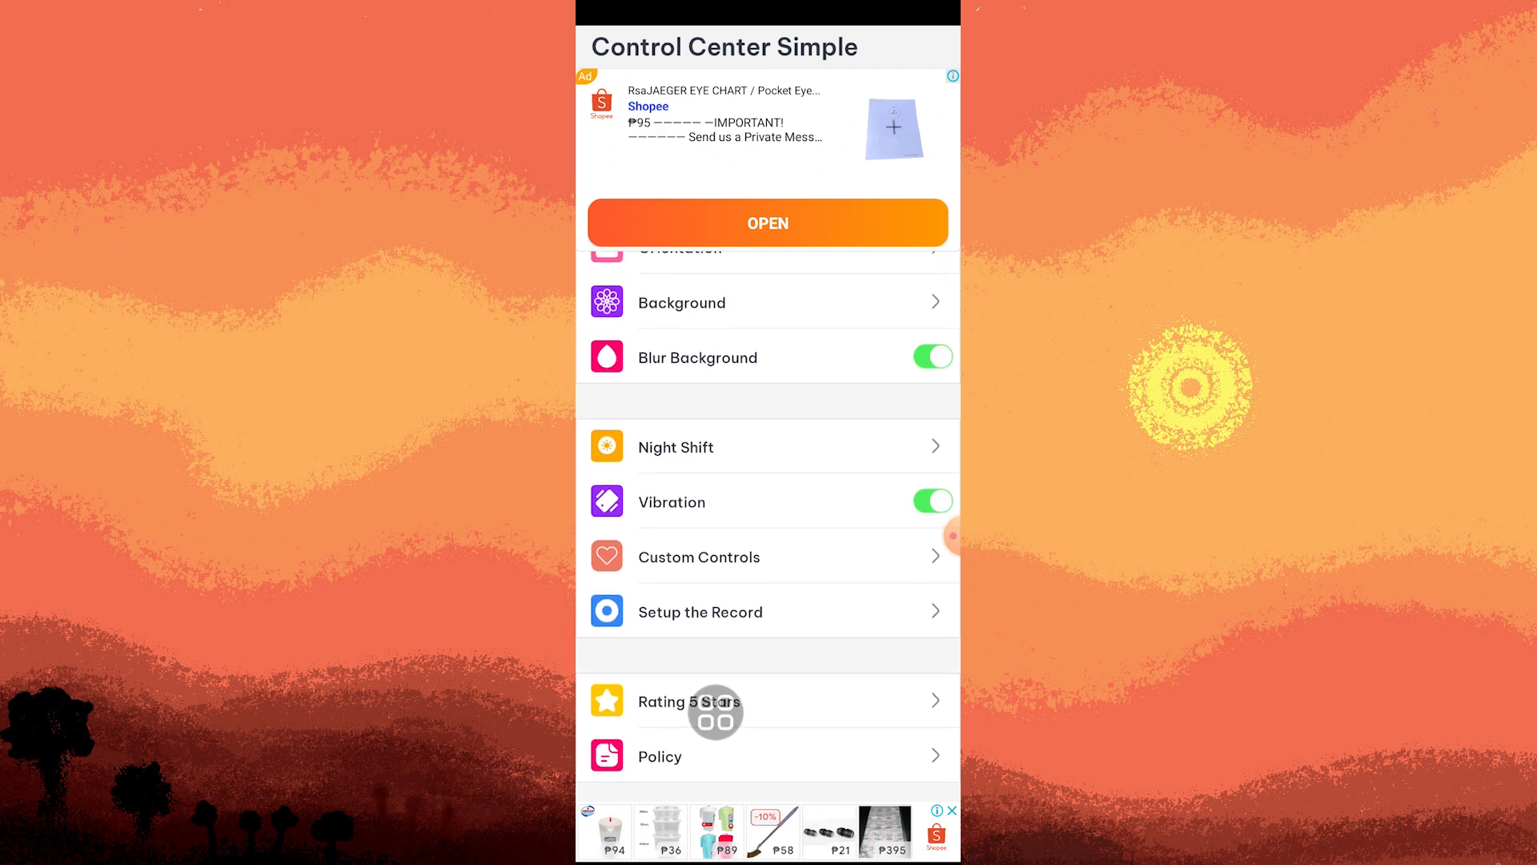
# Step: In Setup the Record, enable Advance Mode and choose 1920x1080 resolution
pyautogui.click(700, 610)
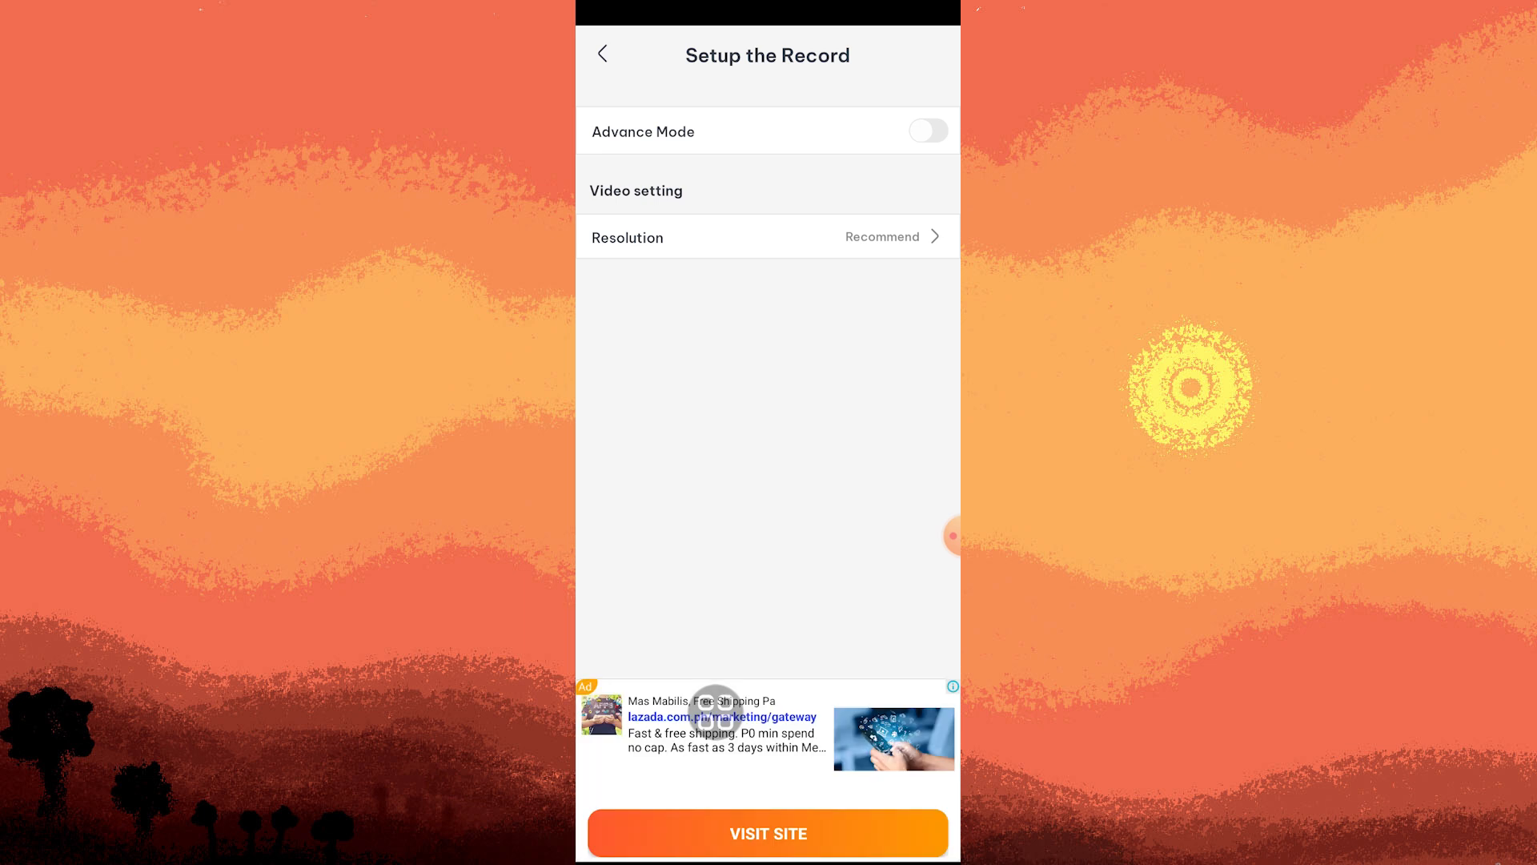
pyautogui.click(927, 130)
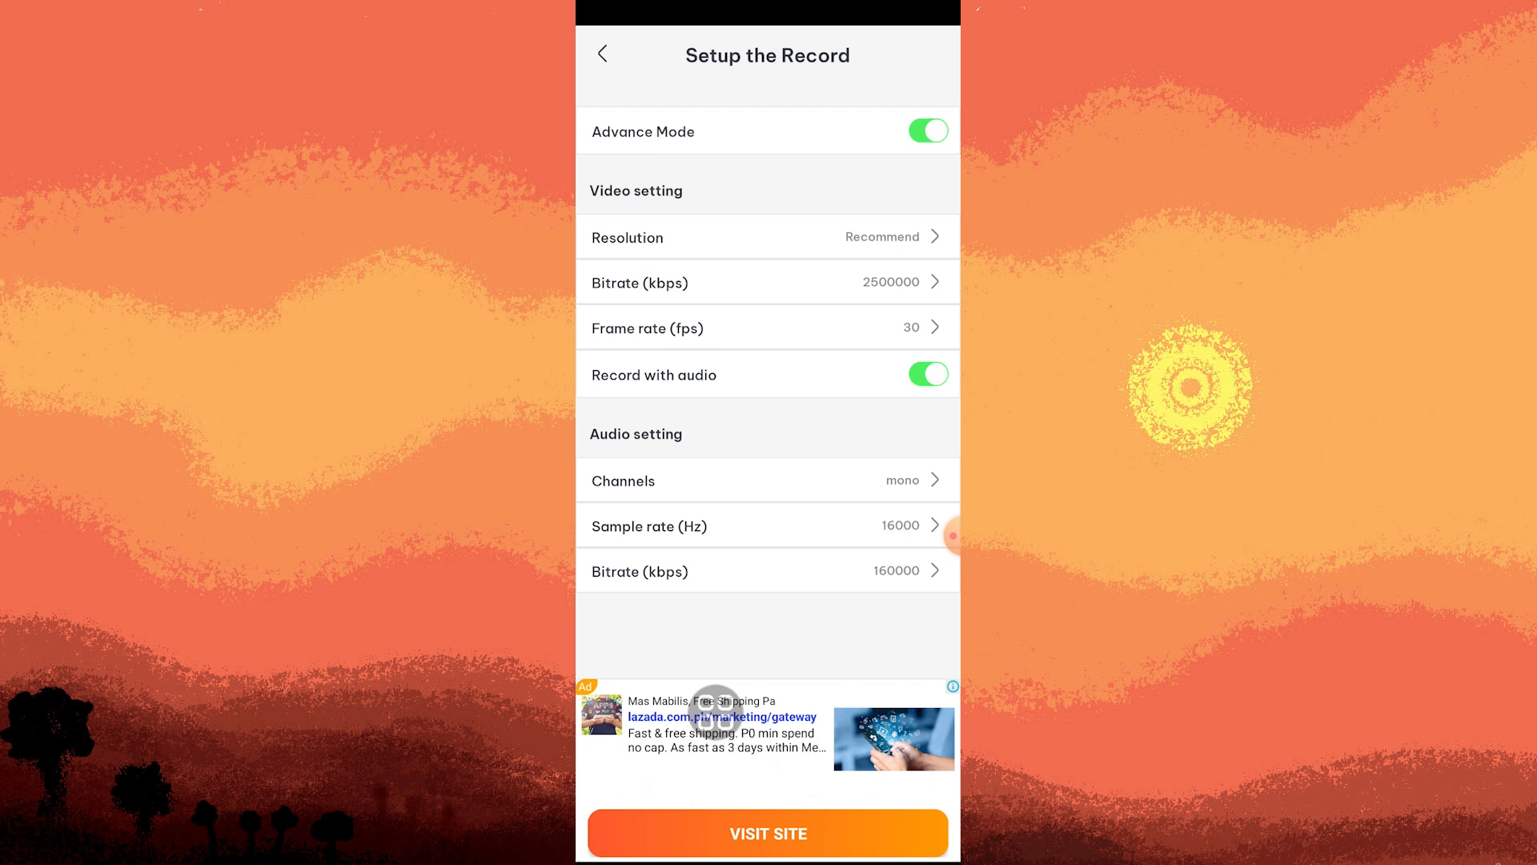
pyautogui.click(767, 237)
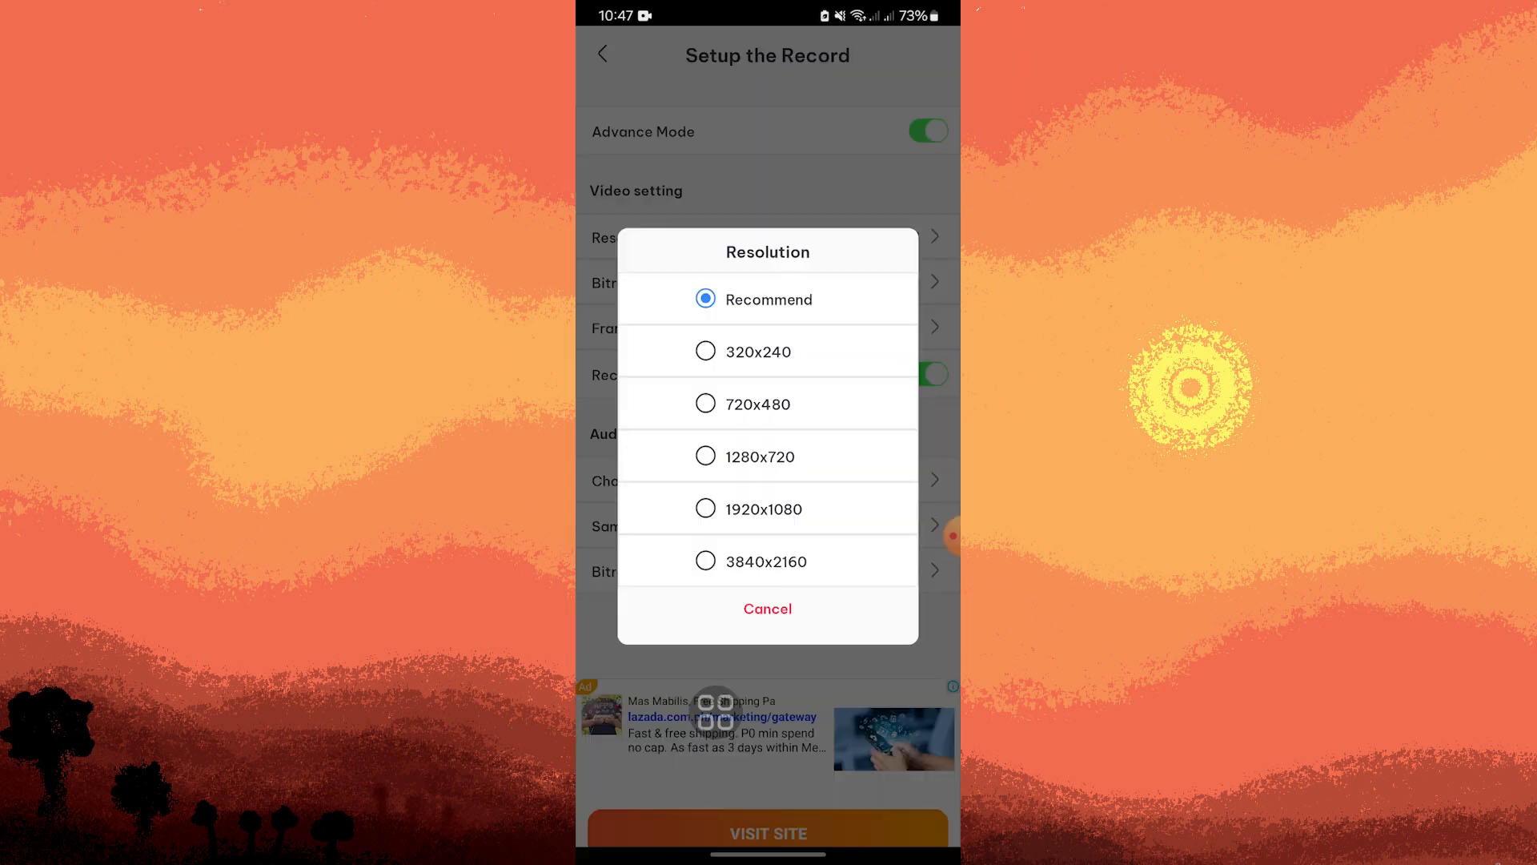
pyautogui.click(762, 509)
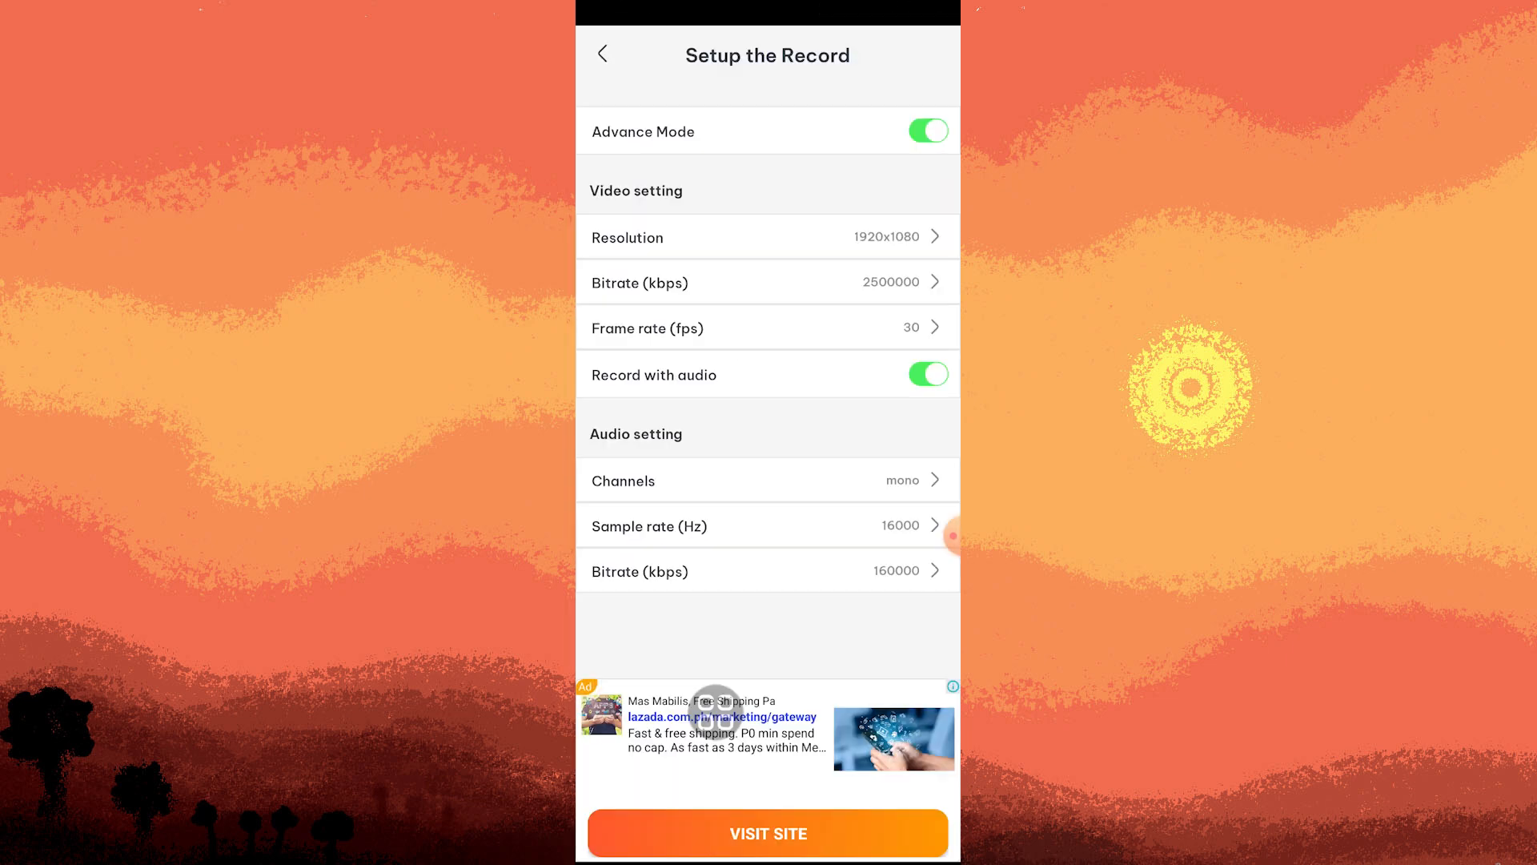
# Step: Toggle Record with audio off and back on, then return to the main settings list
pyautogui.click(926, 374)
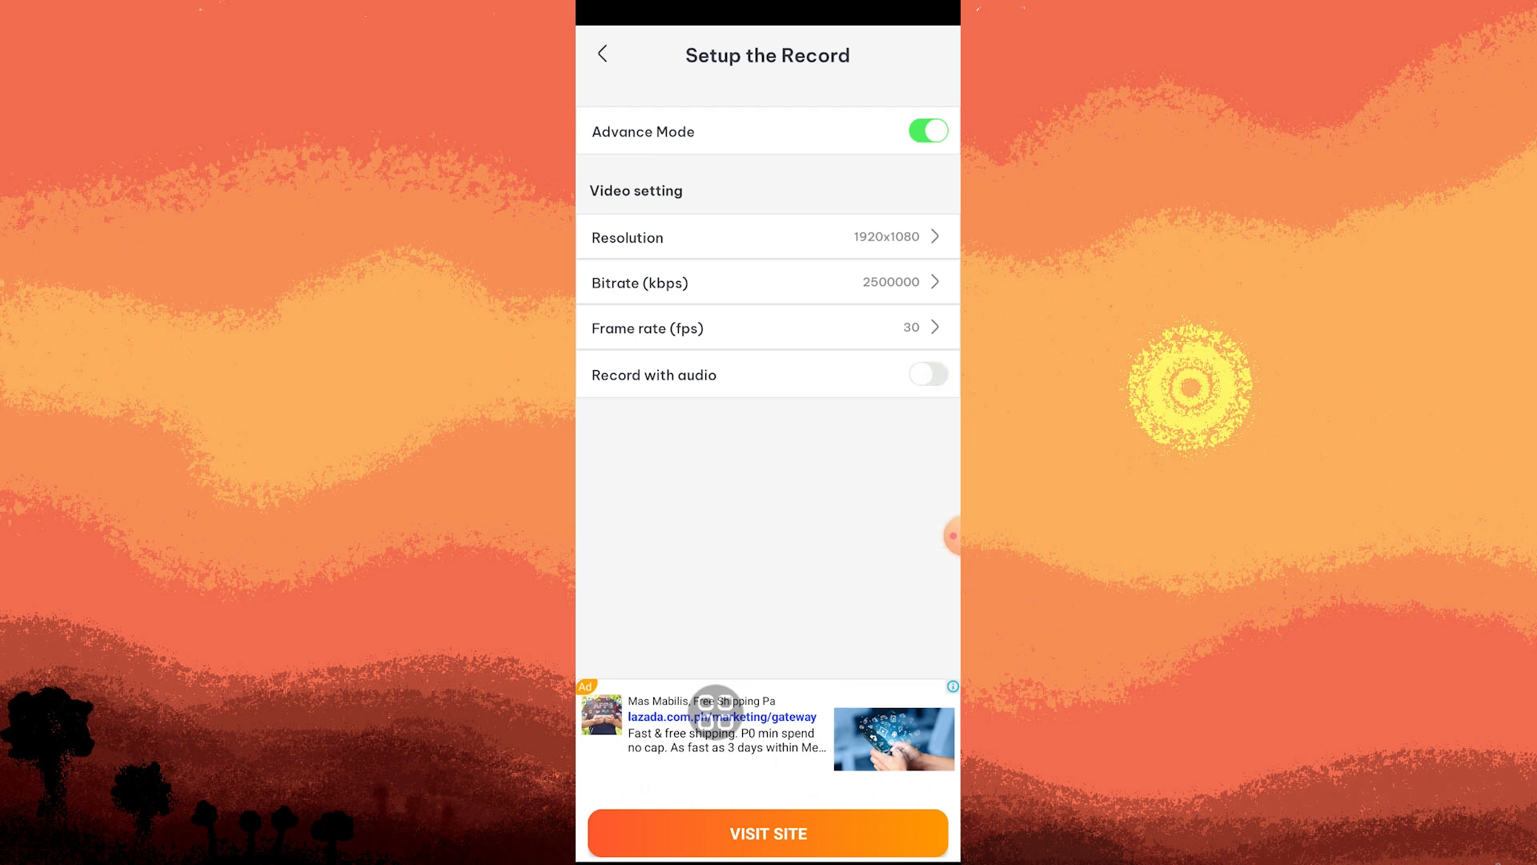
pyautogui.click(927, 373)
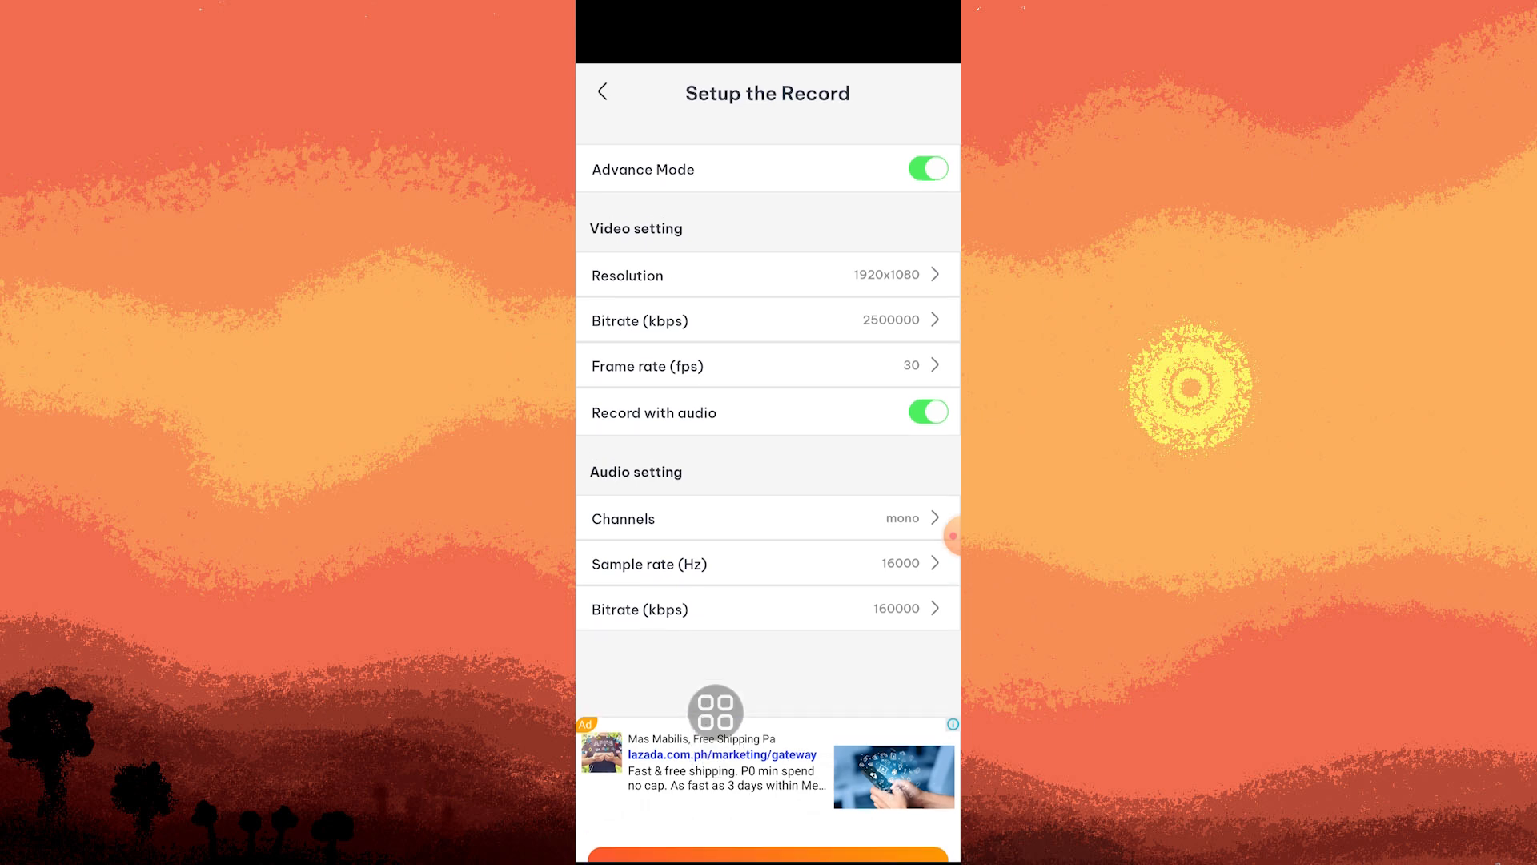
pyautogui.click(604, 91)
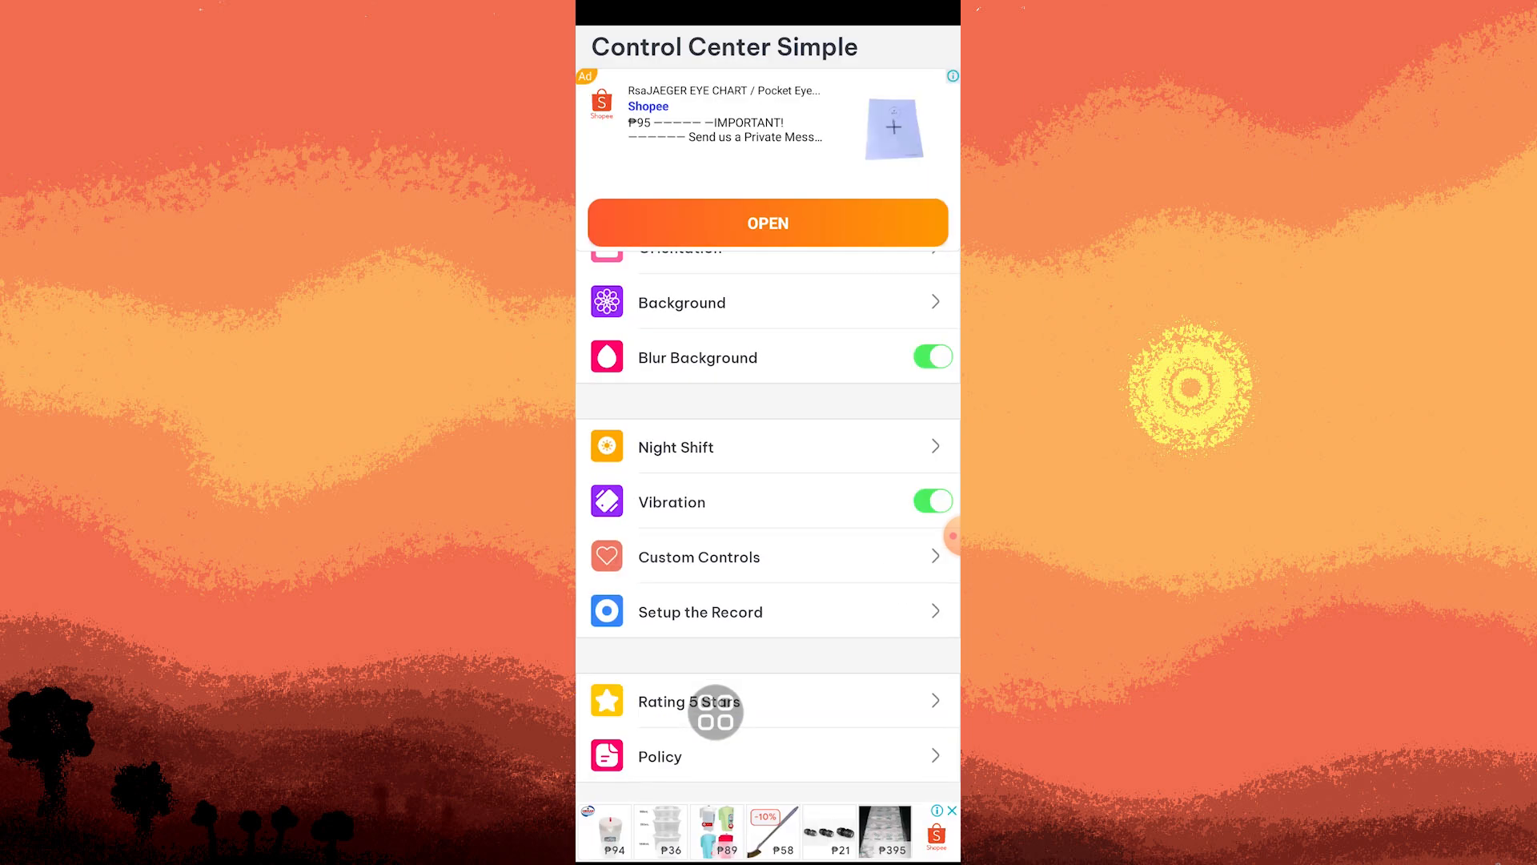